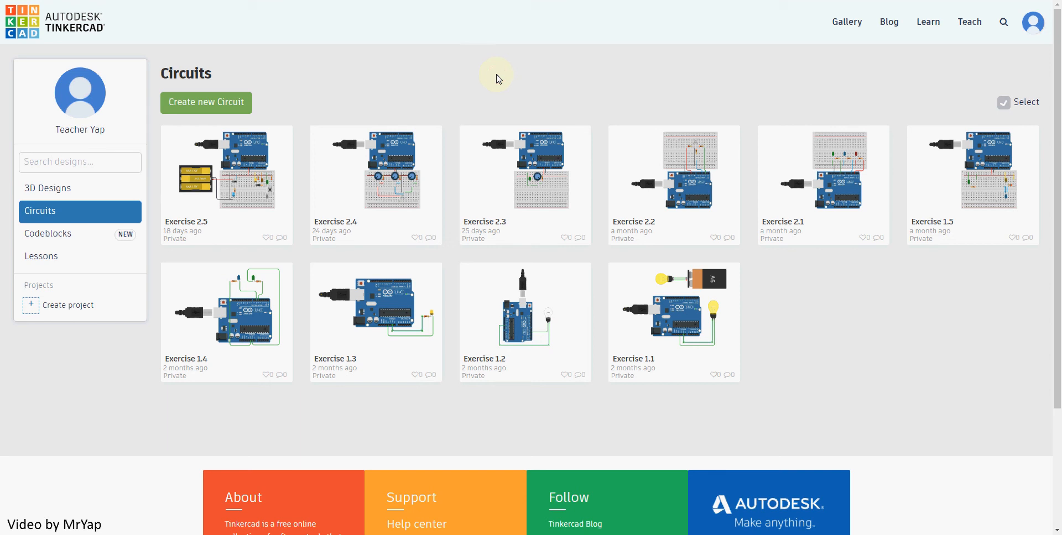
pyautogui.moveTo(442, 123)
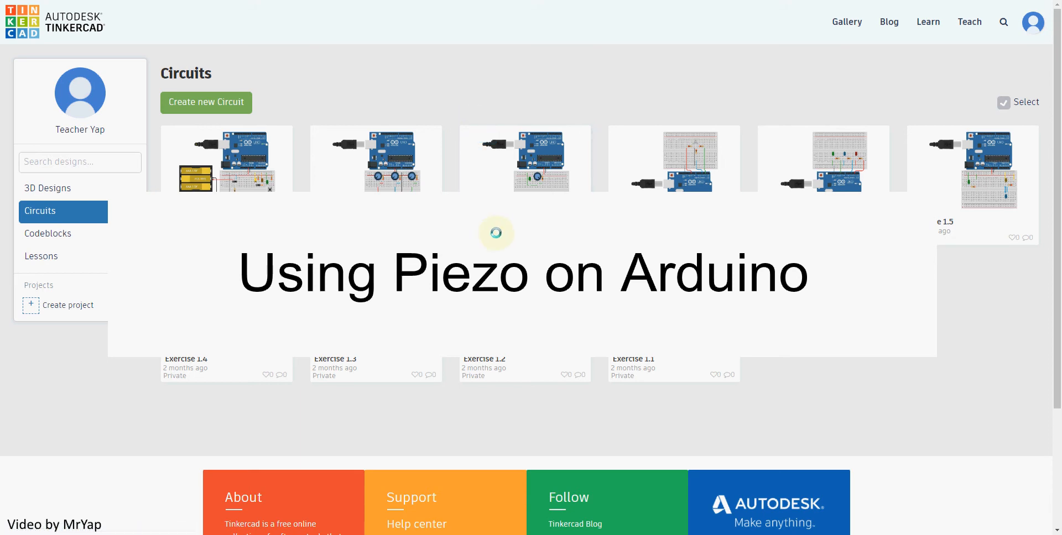
# Step: Start a new blank circuit and rename it 'Exercise 3.1'
pyautogui.rightClick(496, 232)
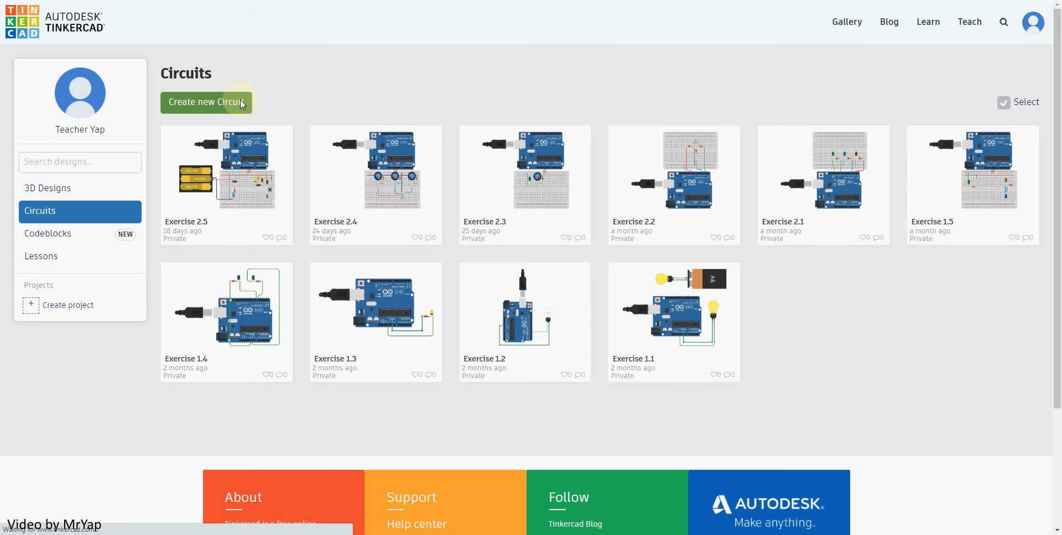
pyautogui.click(206, 103)
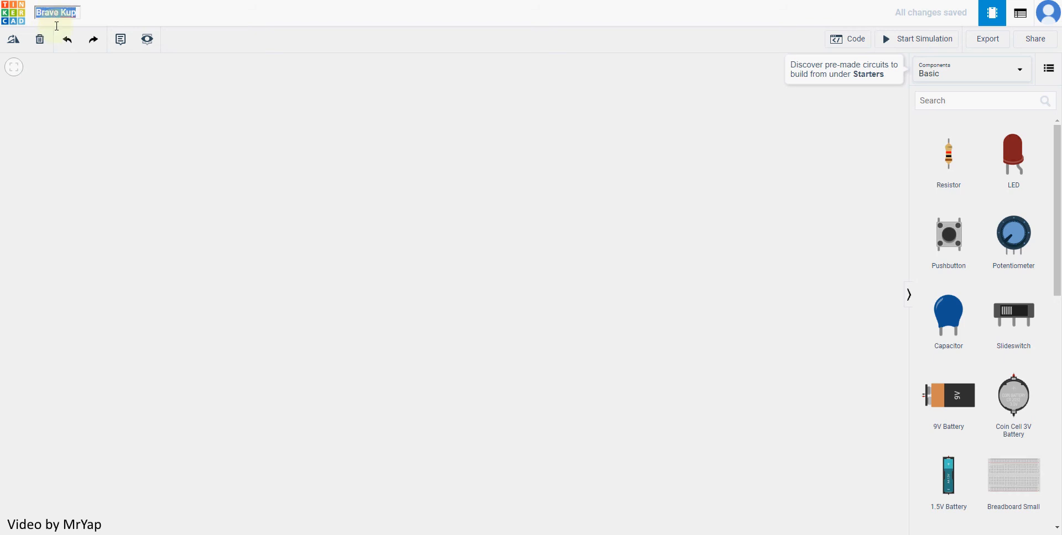
pyautogui.write('Exercise 3.1')
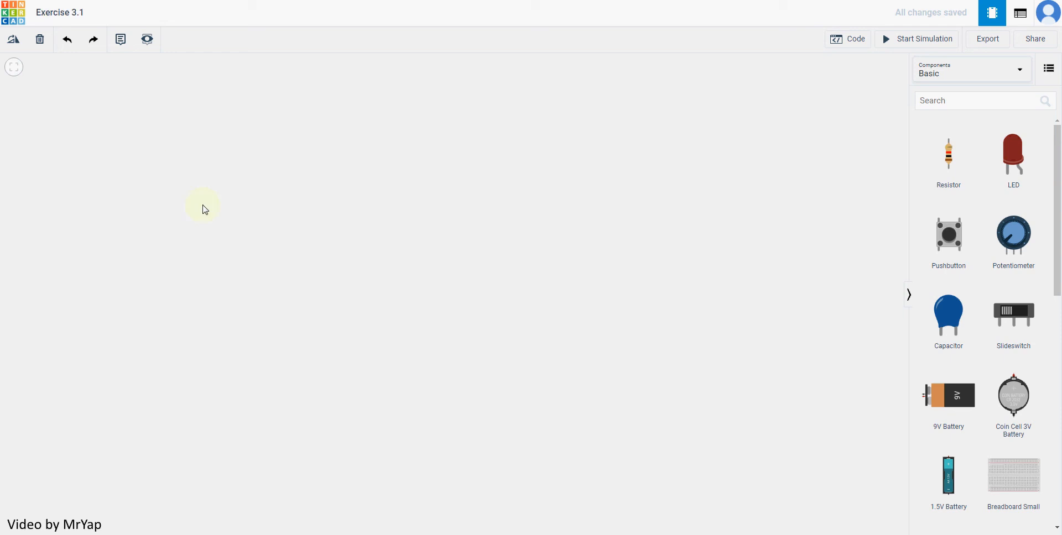
pyautogui.moveTo(743, 246)
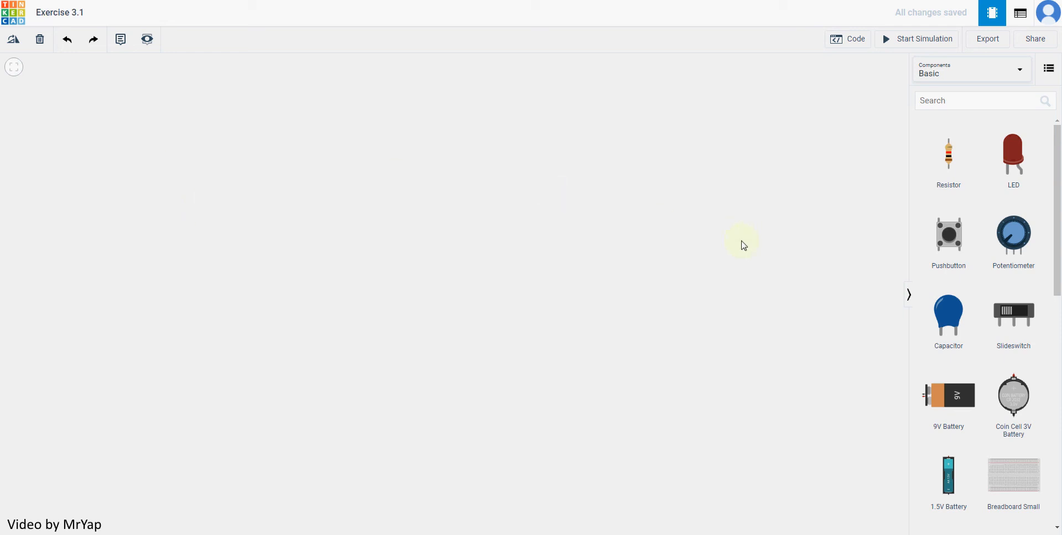
# Step: Place an Arduino Uno R3 and a piezo buzzer above it on the workplane
pyautogui.scroll(-3)
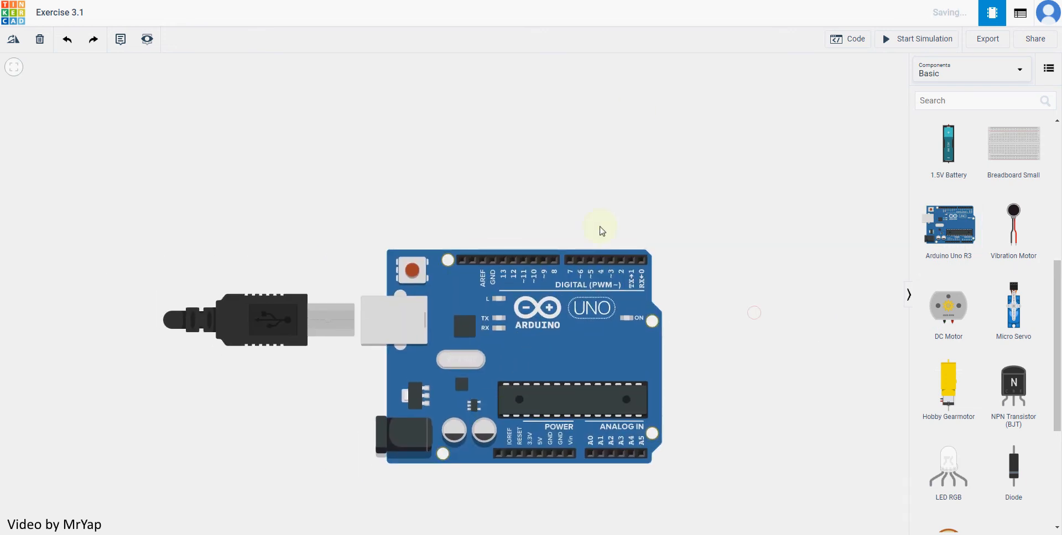
pyautogui.scroll(-3)
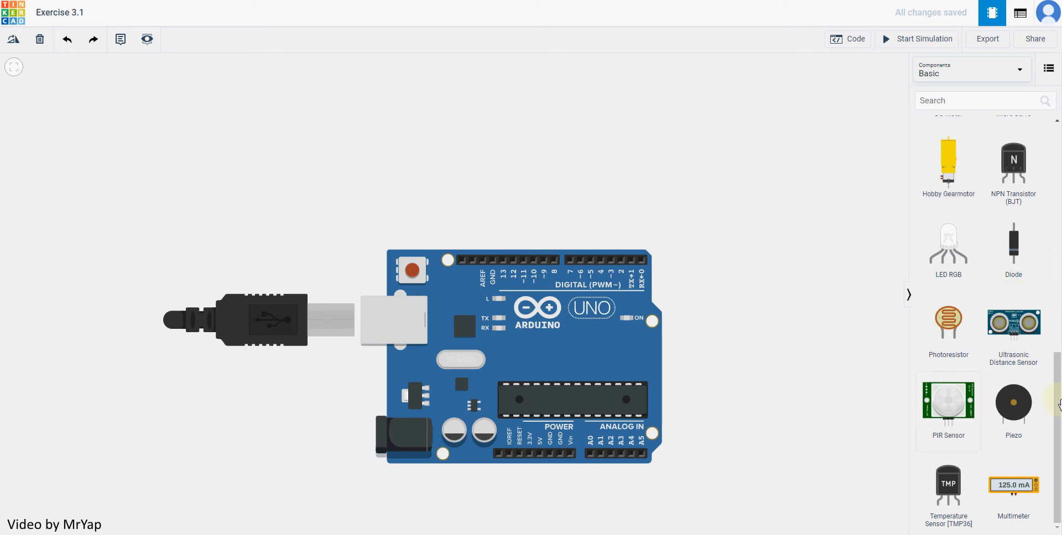
pyautogui.moveTo(1034, 393)
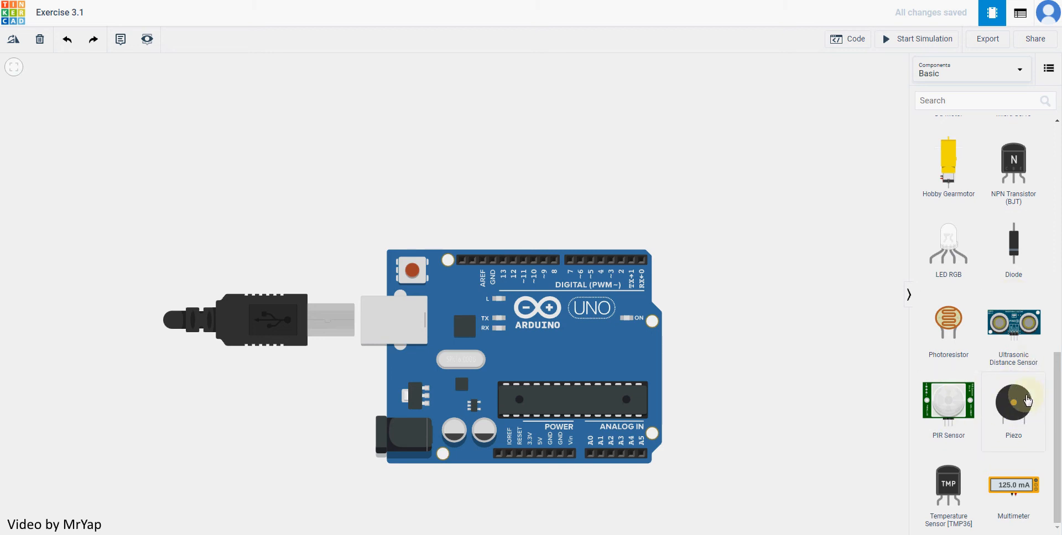
pyautogui.moveTo(1013, 406); pyautogui.dragTo(554, 138)
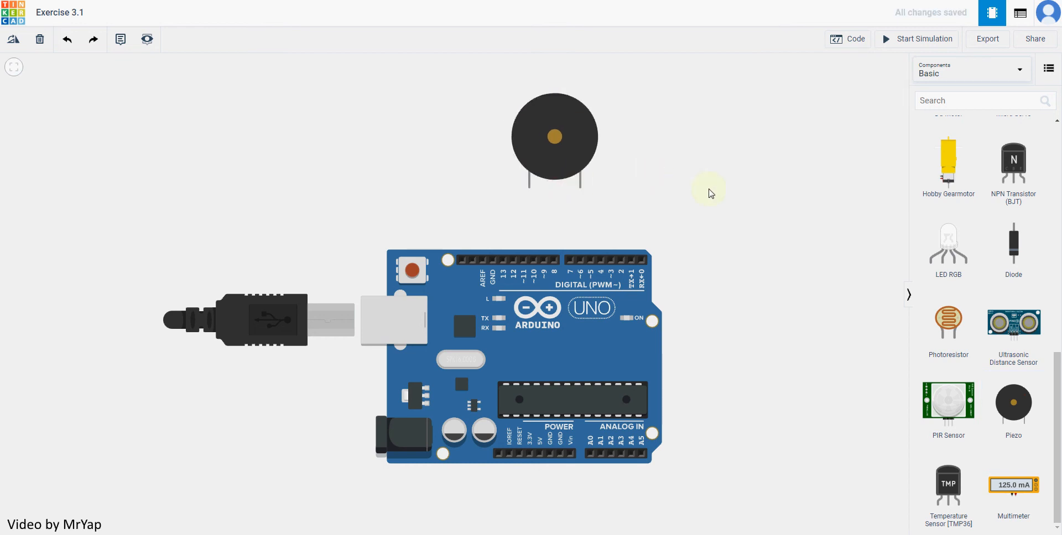
pyautogui.moveTo(599, 228)
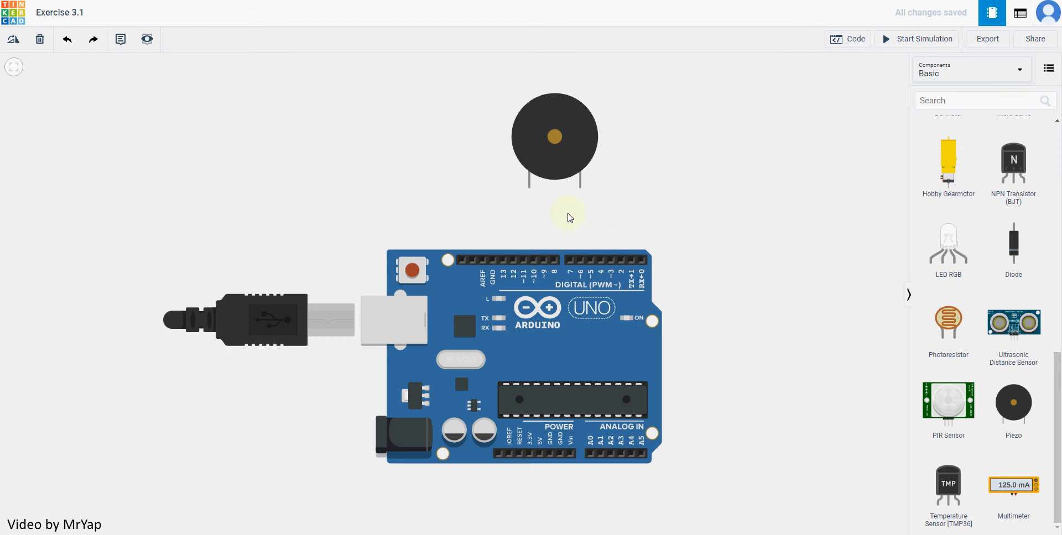
pyautogui.moveTo(578, 190)
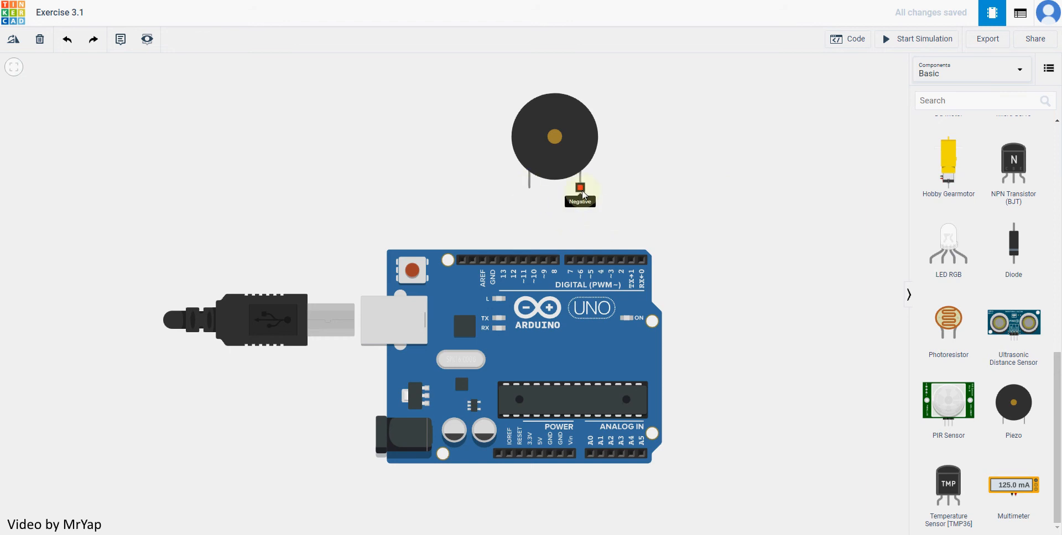
pyautogui.moveTo(557, 211)
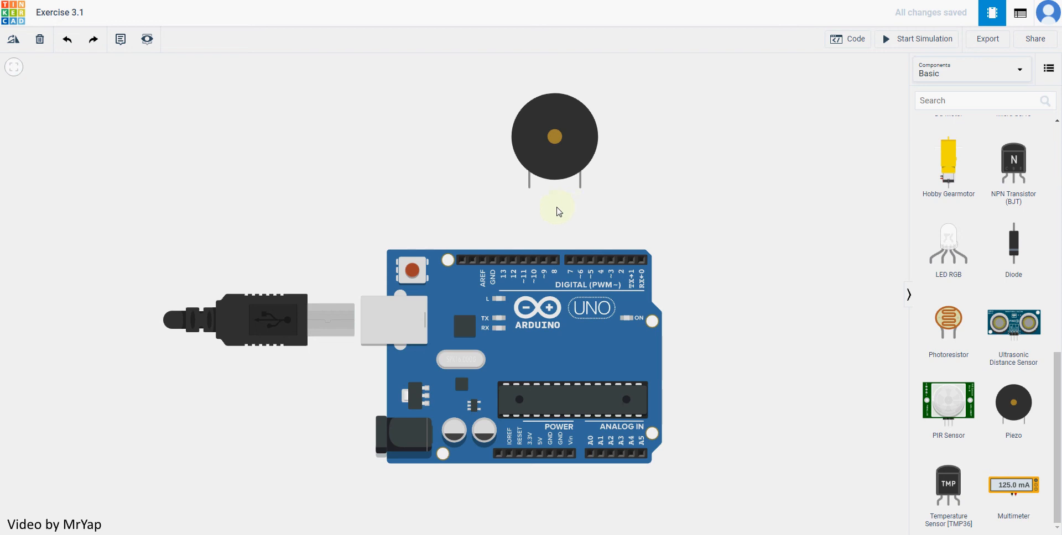
# Step: Select the piezo buzzer to inspect its properties
pyautogui.click(555, 136)
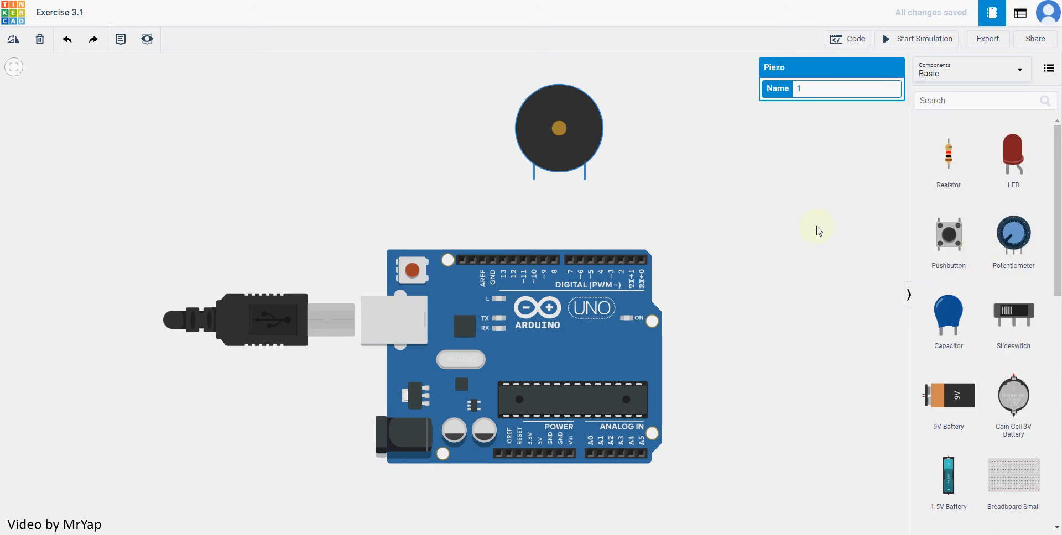
pyautogui.moveTo(758, 198)
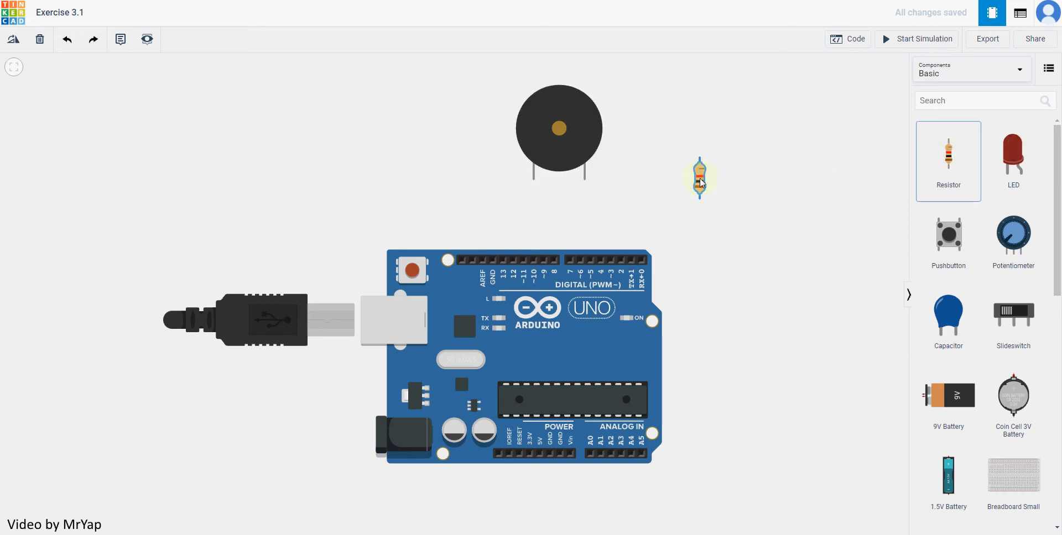
# Step: Move the resistor under the piezo's left leg and set its resistance to 100
pyautogui.moveTo(700, 179); pyautogui.dragTo(531, 211)
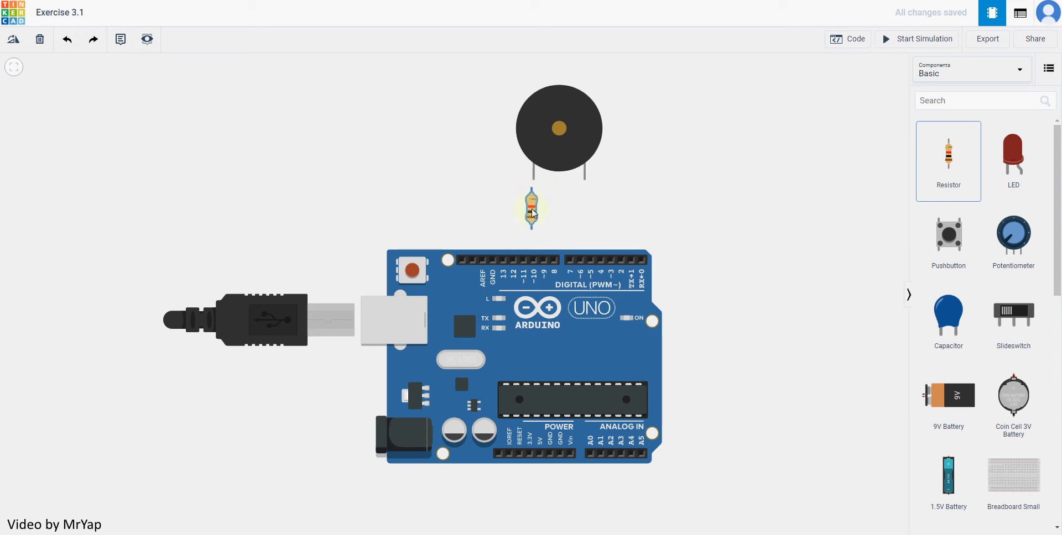
pyautogui.click(531, 213)
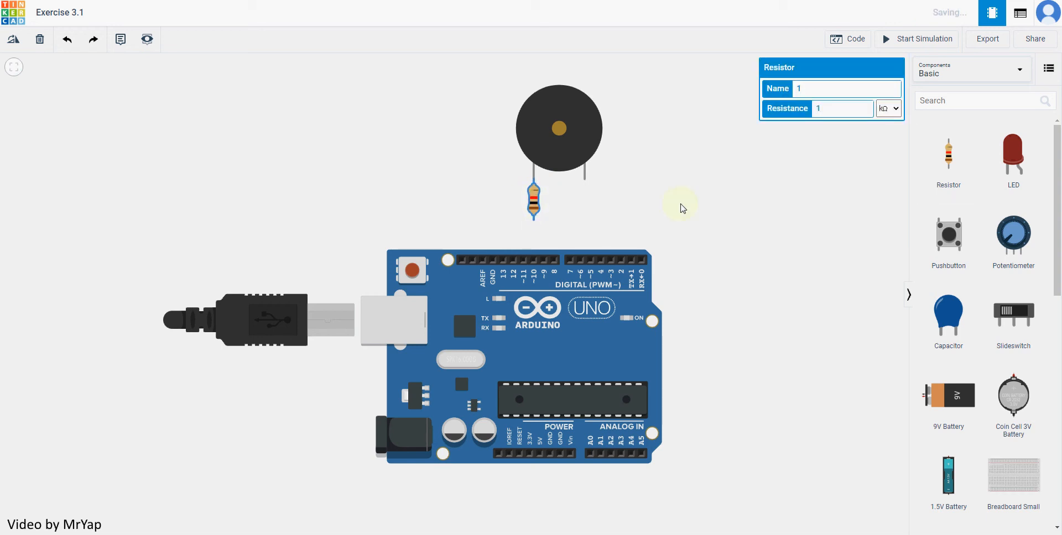
pyautogui.moveTo(696, 191)
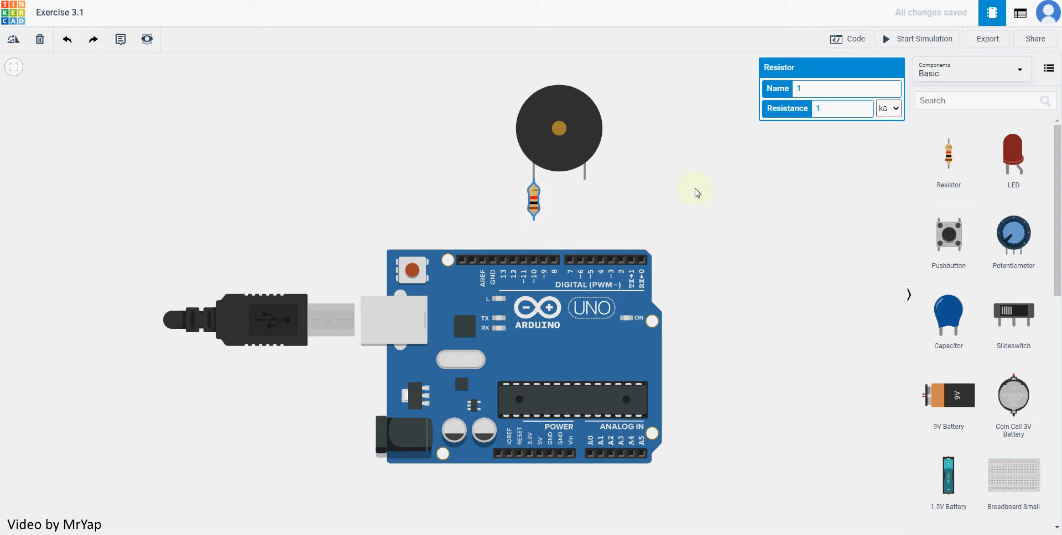
pyautogui.moveTo(635, 181)
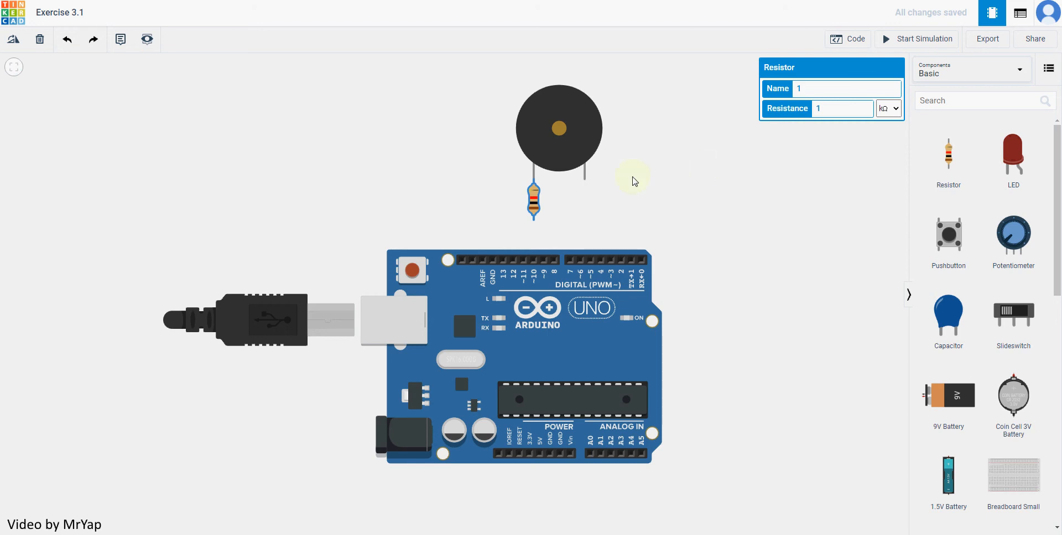
pyautogui.write('100')
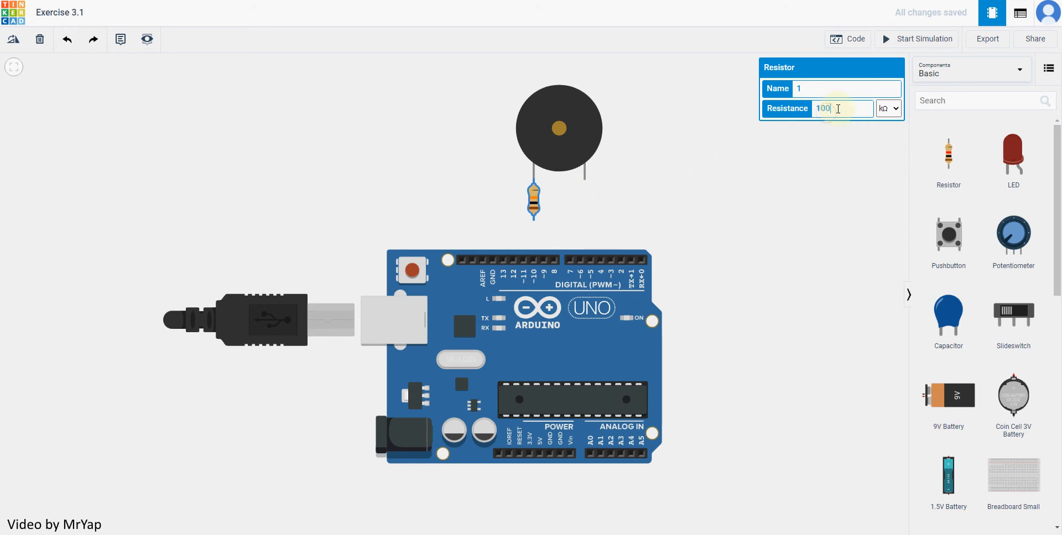
pyautogui.click(853, 186)
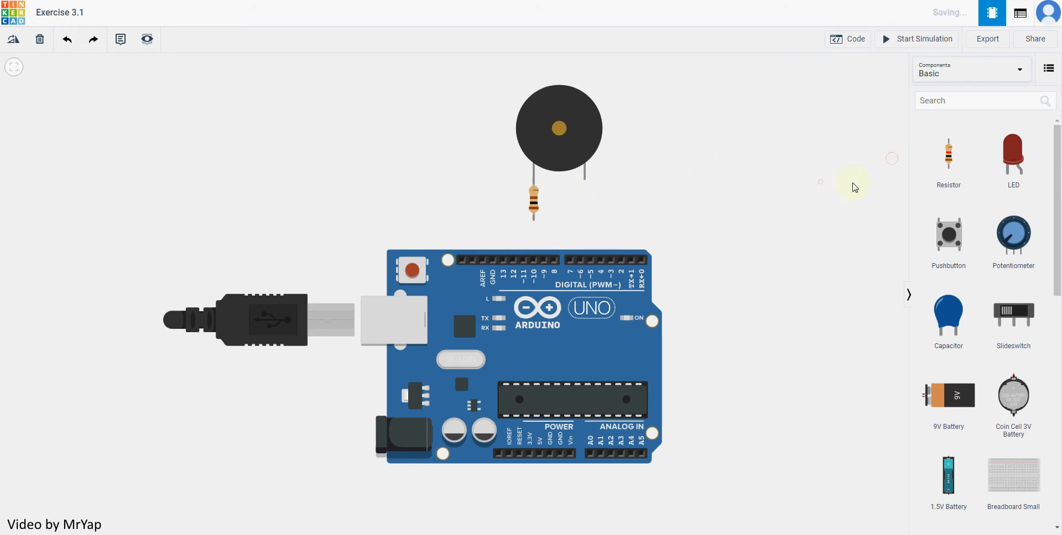
pyautogui.moveTo(534, 221)
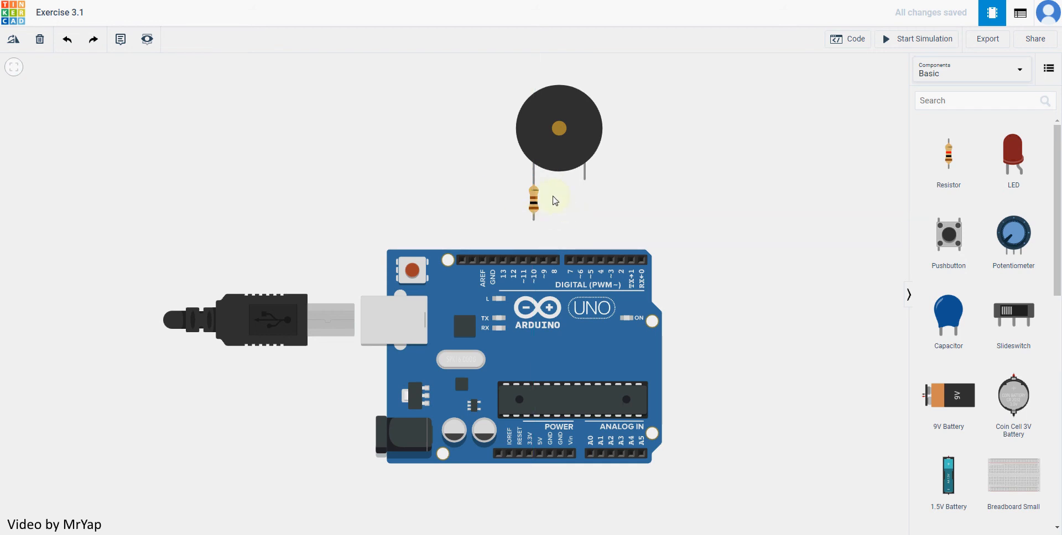
# Step: Wire the resistor to pin 10 and the piezo's right leg to GND with a red wire
pyautogui.moveTo(533, 199); pyautogui.dragTo(511, 198)
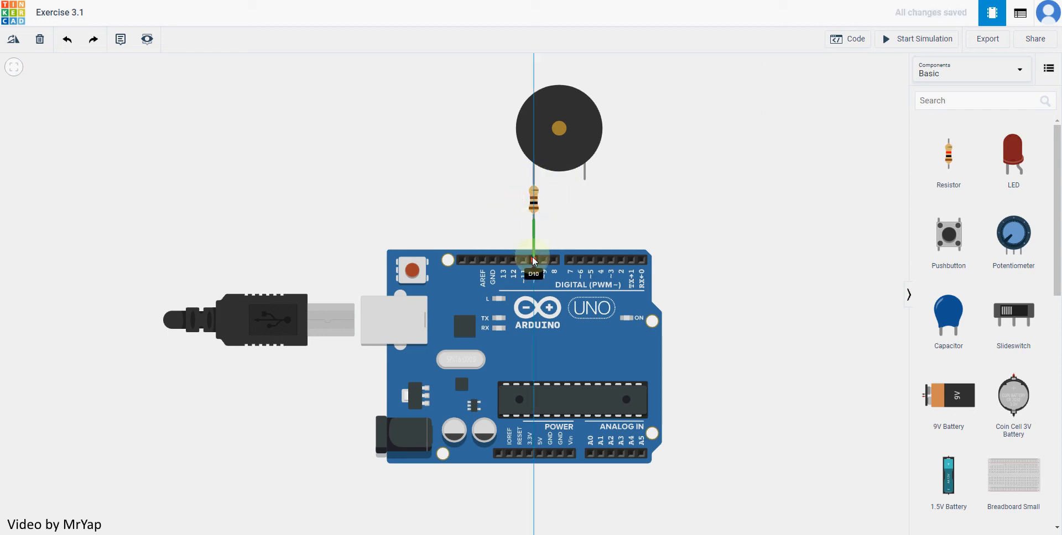
pyautogui.click(532, 261)
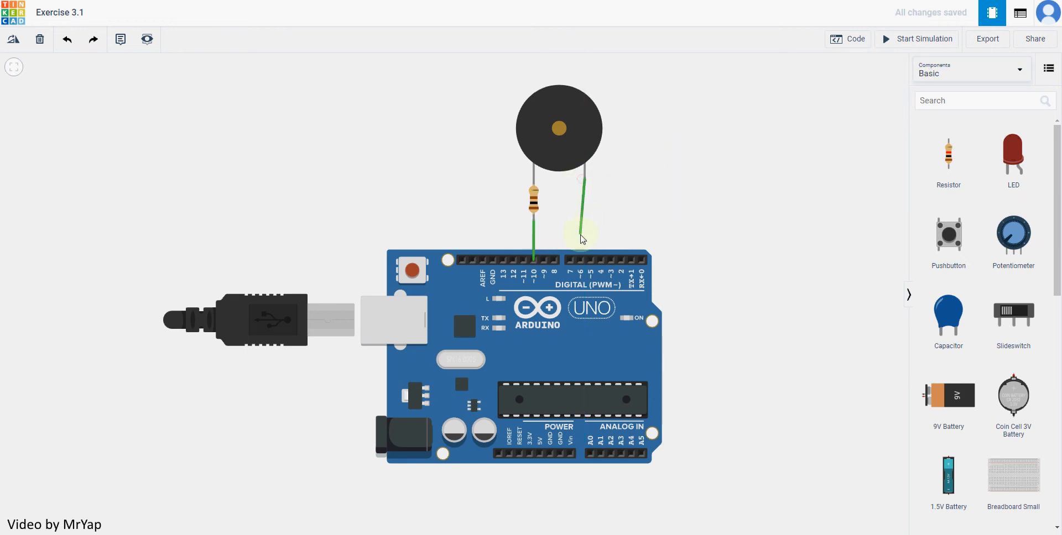
pyautogui.moveTo(580, 237); pyautogui.dragTo(493, 241)
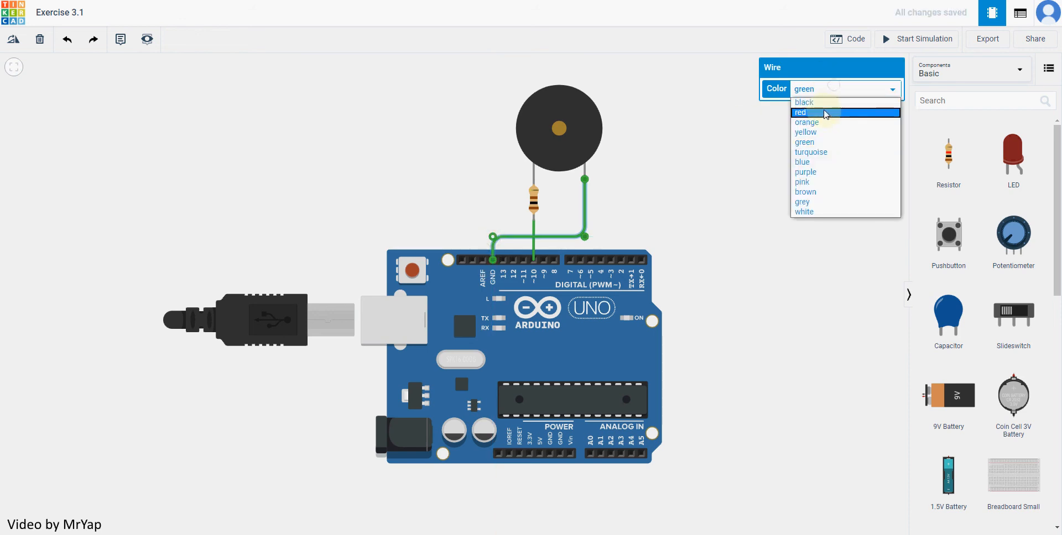
pyautogui.click(812, 112)
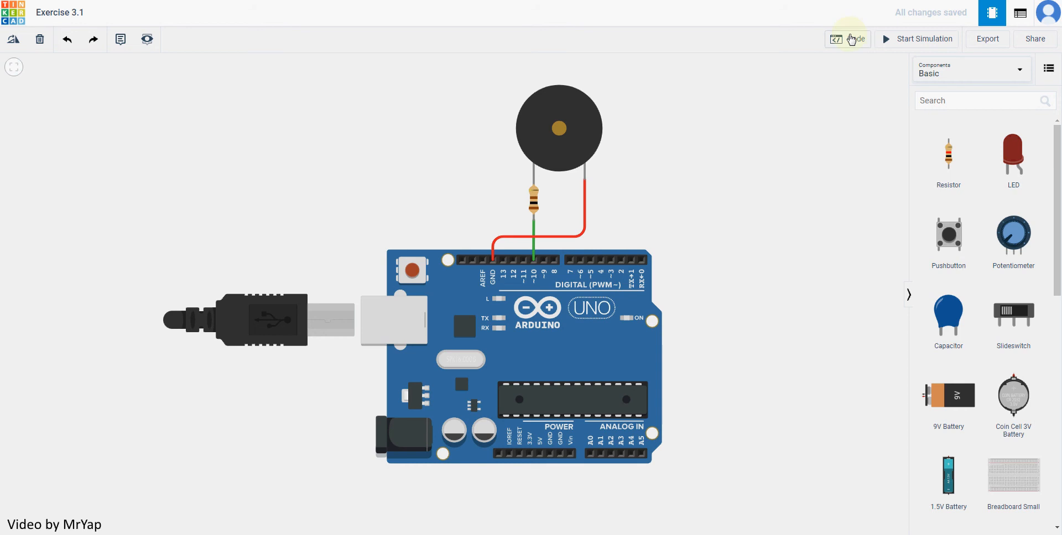
# Step: Add a play-speaker block on pin 10 with tone 30 in the code editor
pyautogui.click(847, 39)
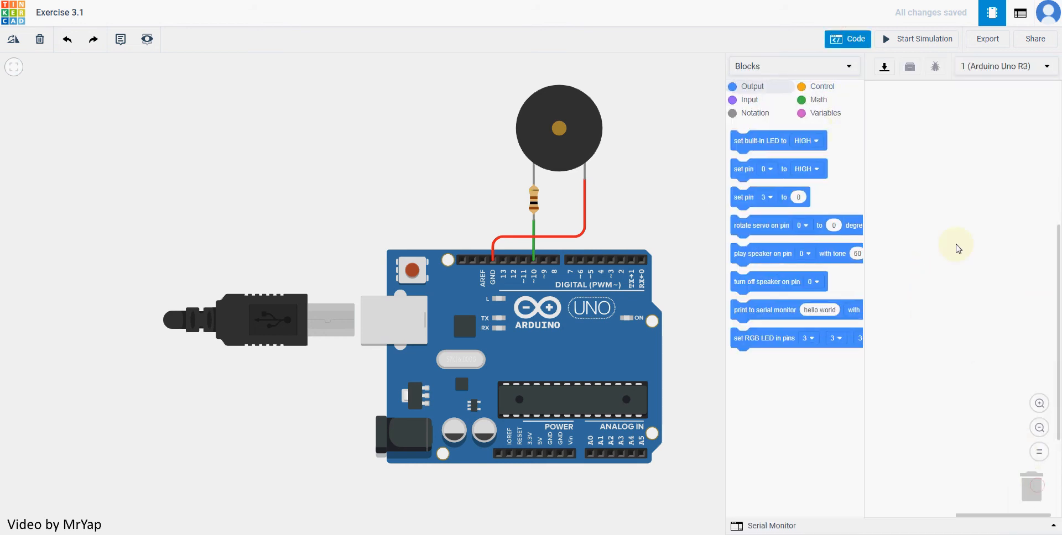
pyautogui.moveTo(948, 224)
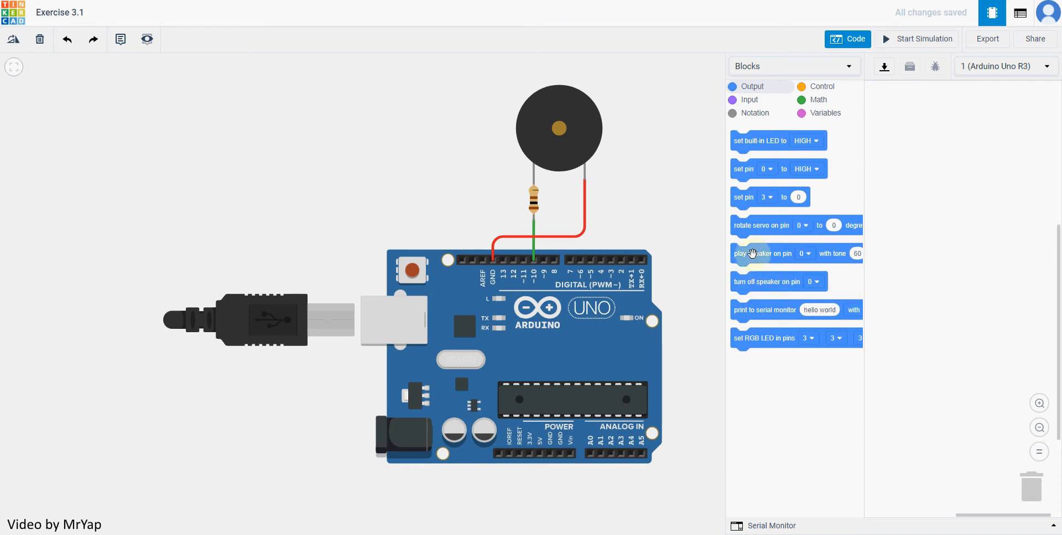
pyautogui.moveTo(751, 253); pyautogui.dragTo(894, 183)
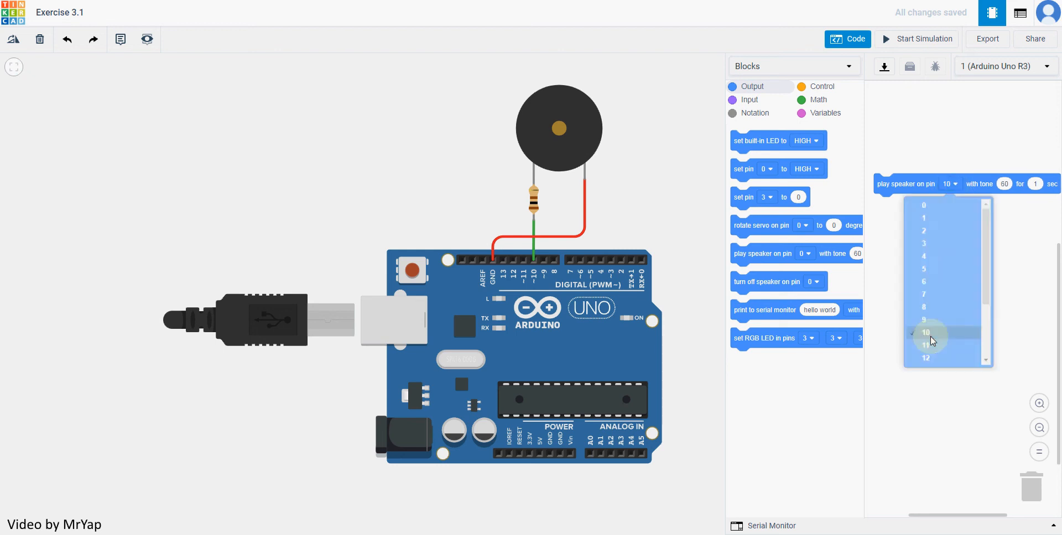
pyautogui.click(927, 332)
pyautogui.write('30')
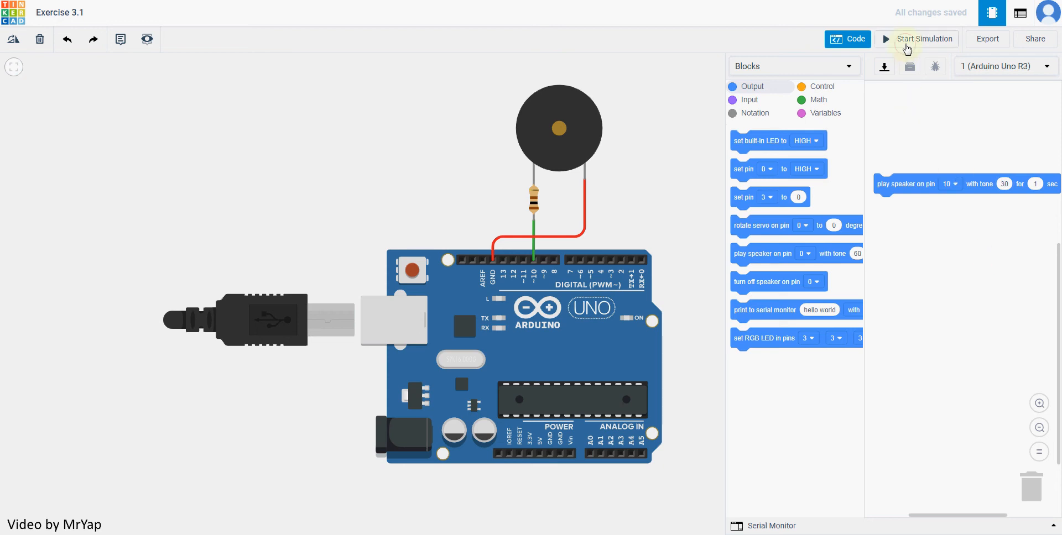
pyautogui.click(916, 39)
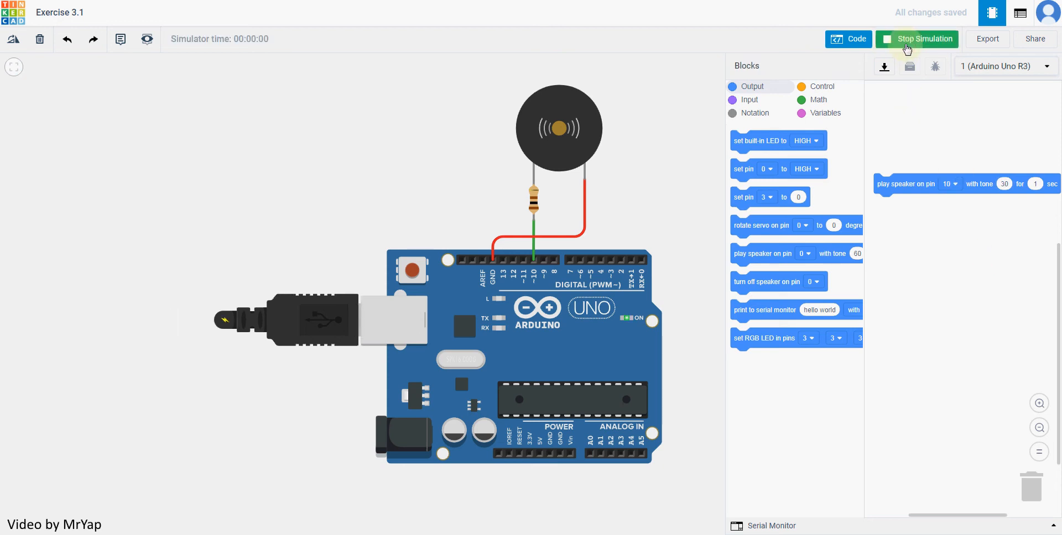
pyautogui.click(916, 38)
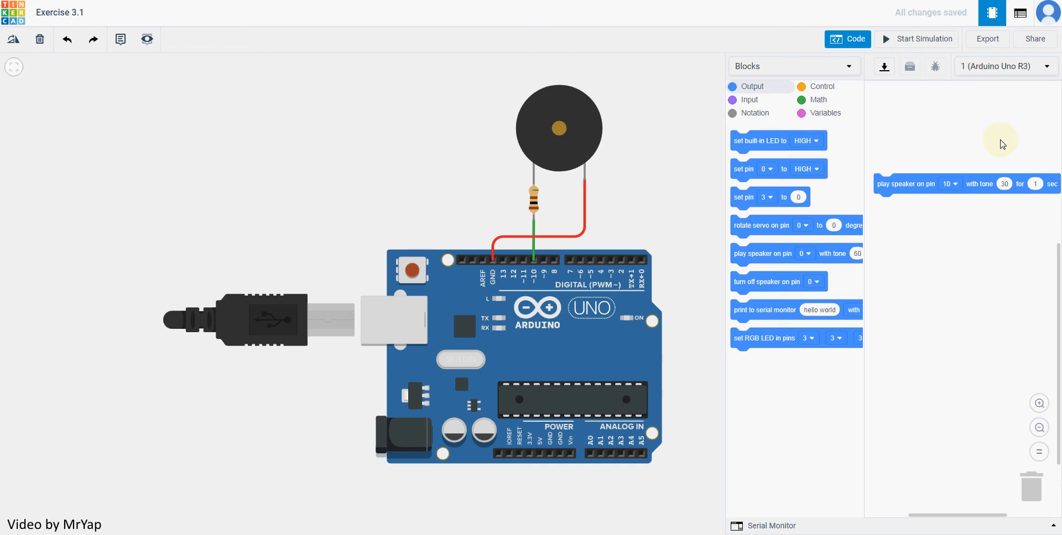
pyautogui.moveTo(982, 286)
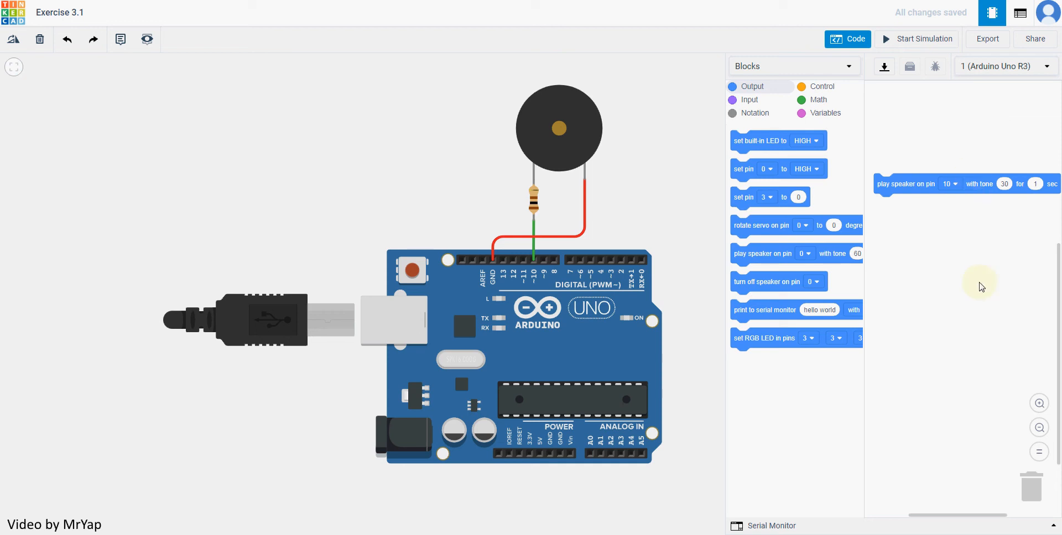
pyautogui.moveTo(777, 279)
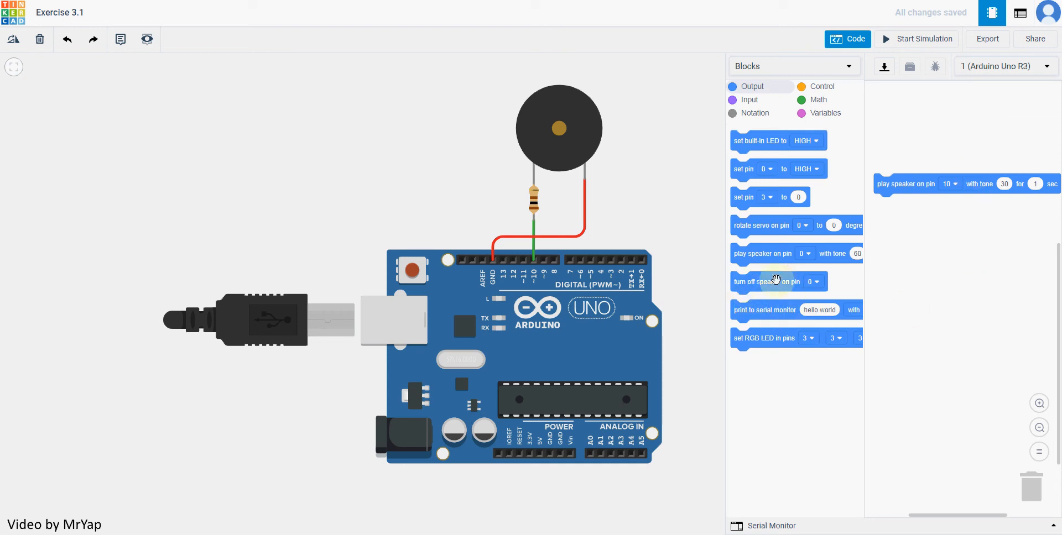
# Step: Attach a turn-off-speaker block after the tone block and test-run the simulation
pyautogui.moveTo(777, 281); pyautogui.dragTo(932, 211)
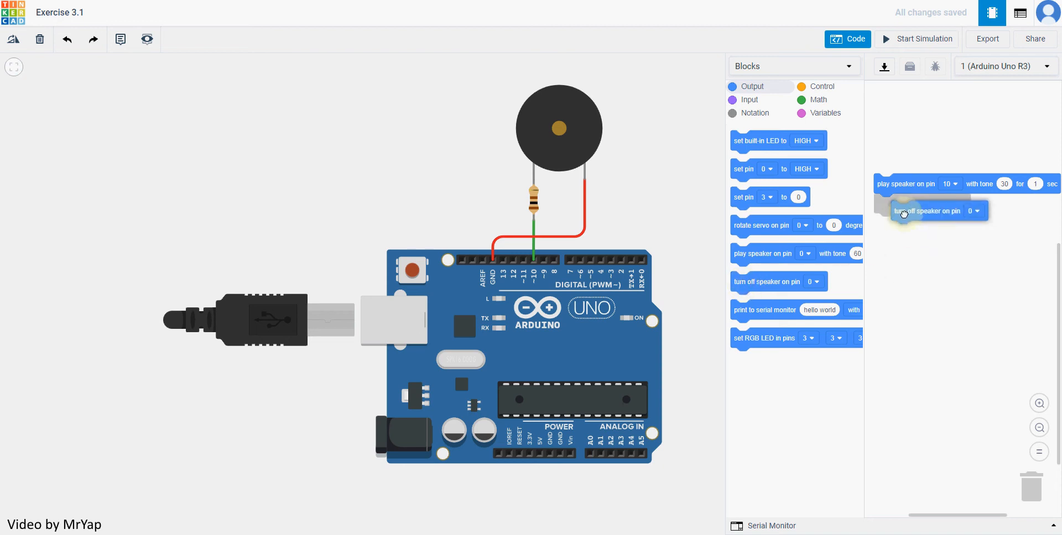
pyautogui.moveTo(905, 213); pyautogui.dragTo(917, 203)
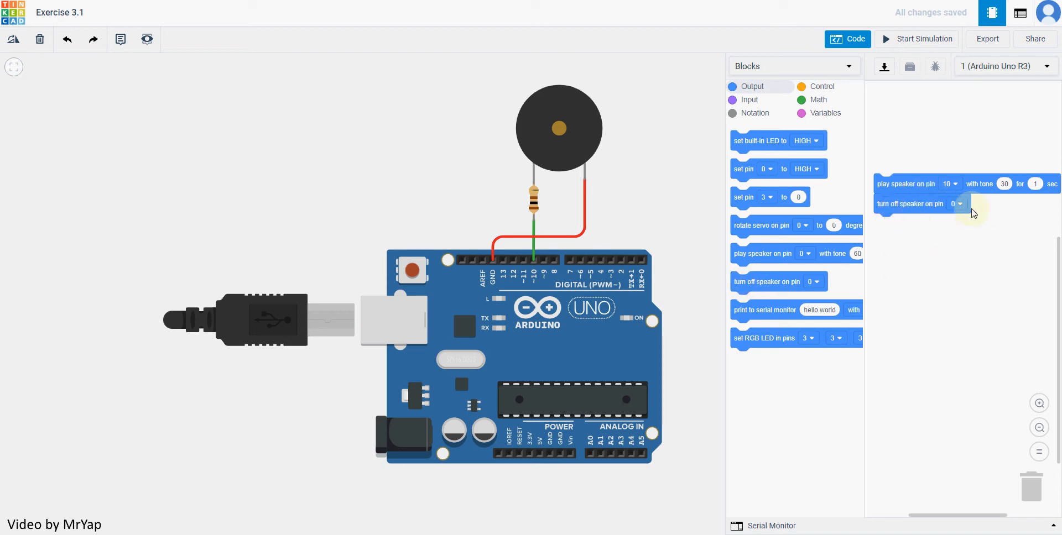
pyautogui.moveTo(948, 251)
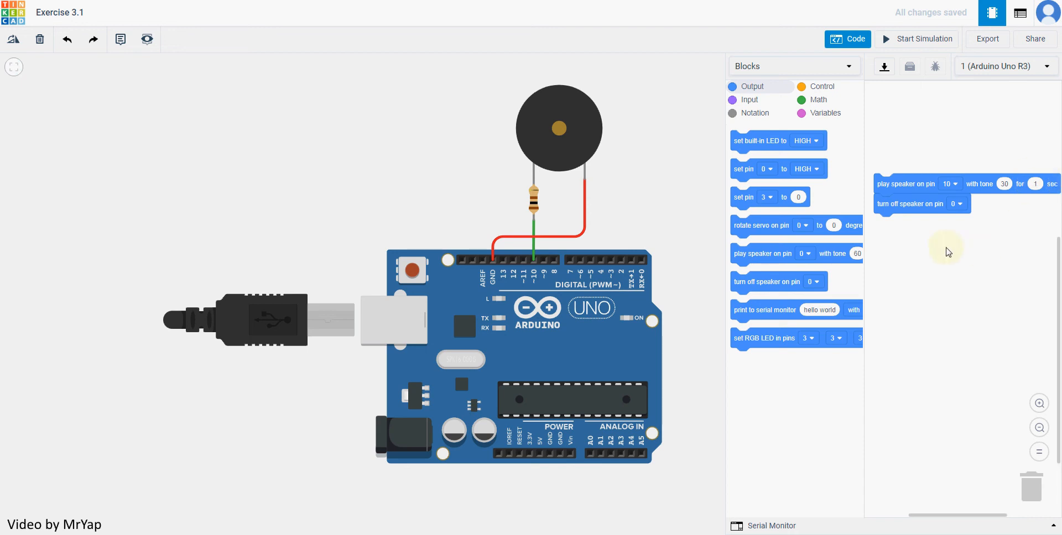
pyautogui.click(917, 38)
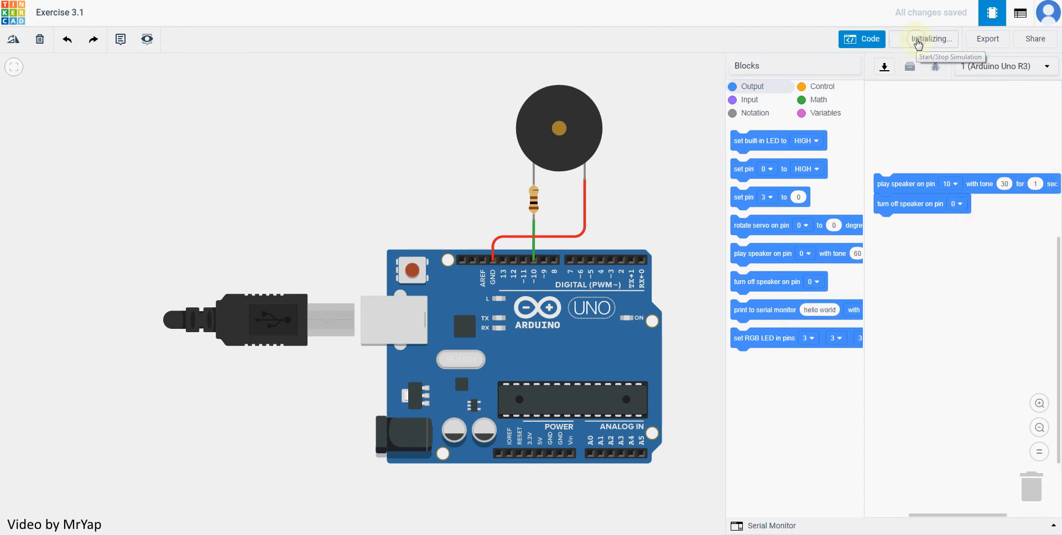
pyautogui.click(926, 39)
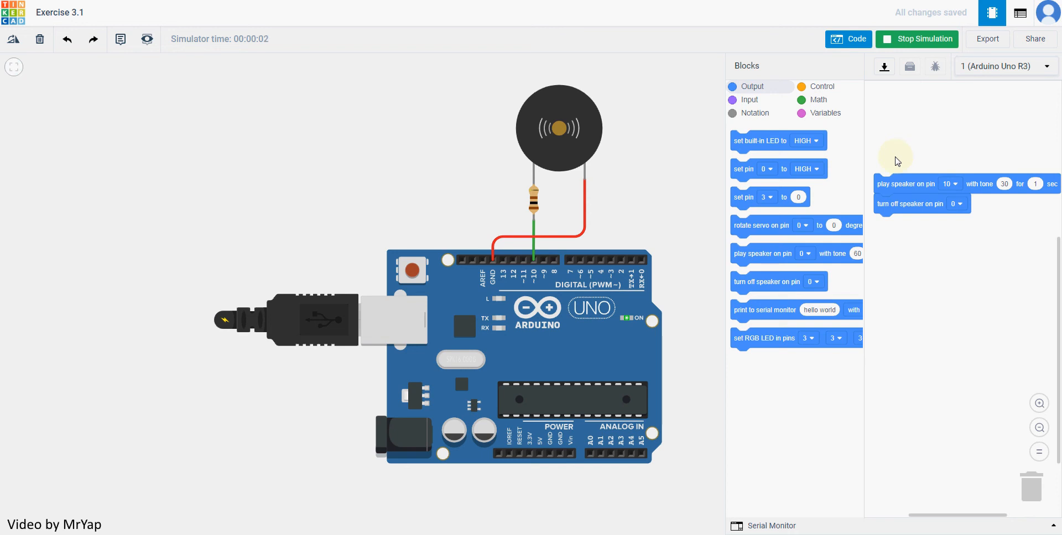
pyautogui.click(917, 39)
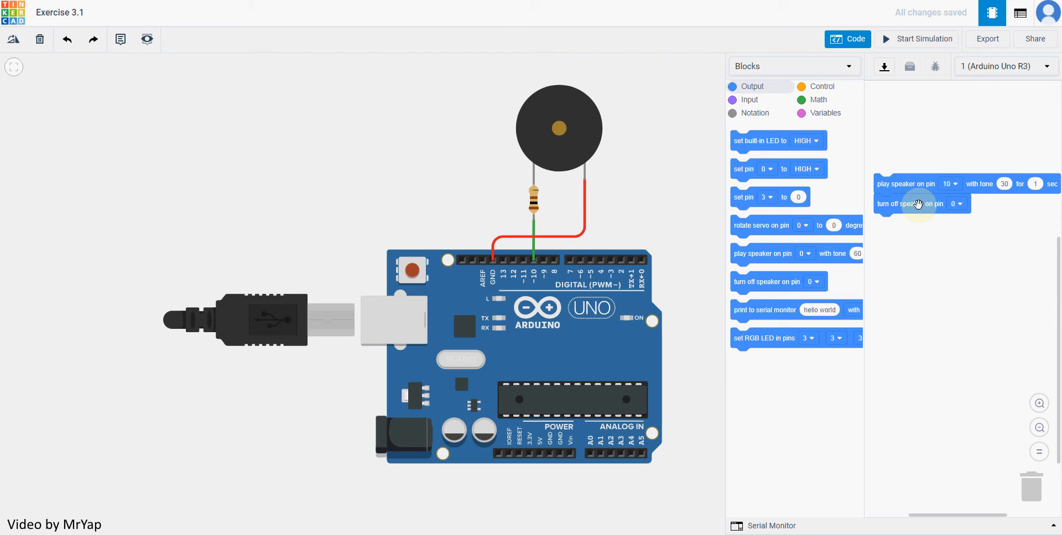
# Step: Insert 1-second waits after the tone and speaker-off blocks, then run the simulation
pyautogui.moveTo(918, 204); pyautogui.dragTo(917, 258)
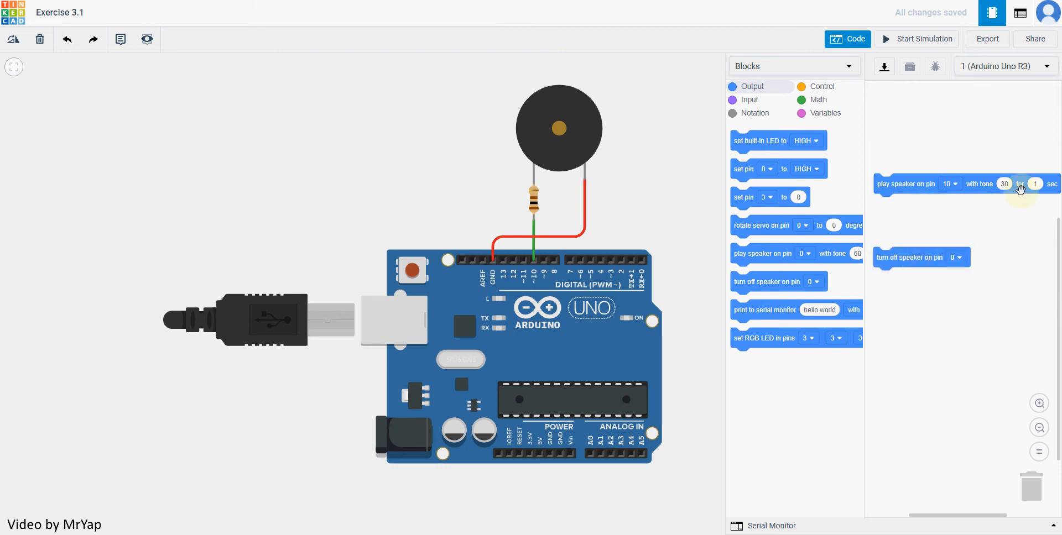
pyautogui.moveTo(883, 202)
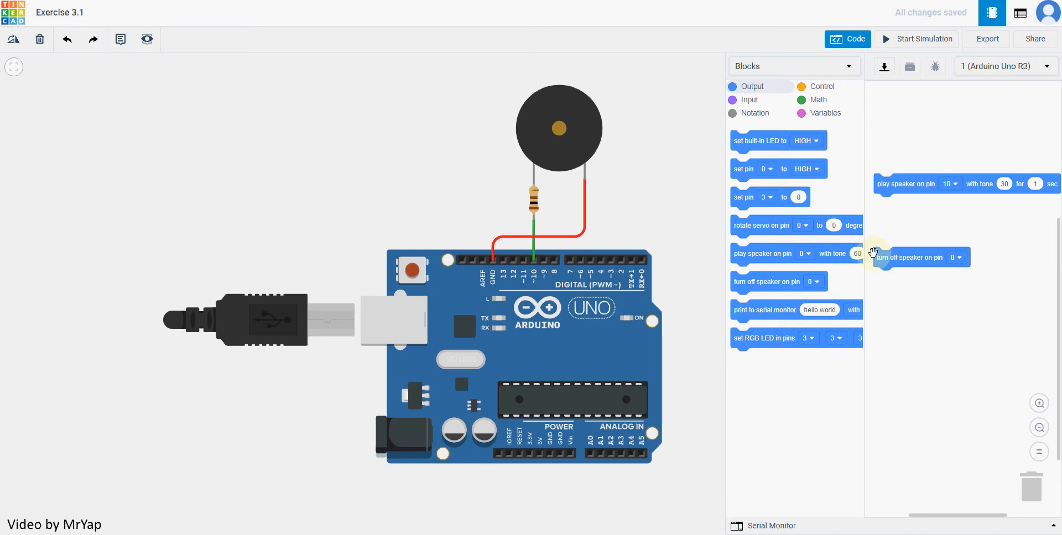
pyautogui.click(822, 86)
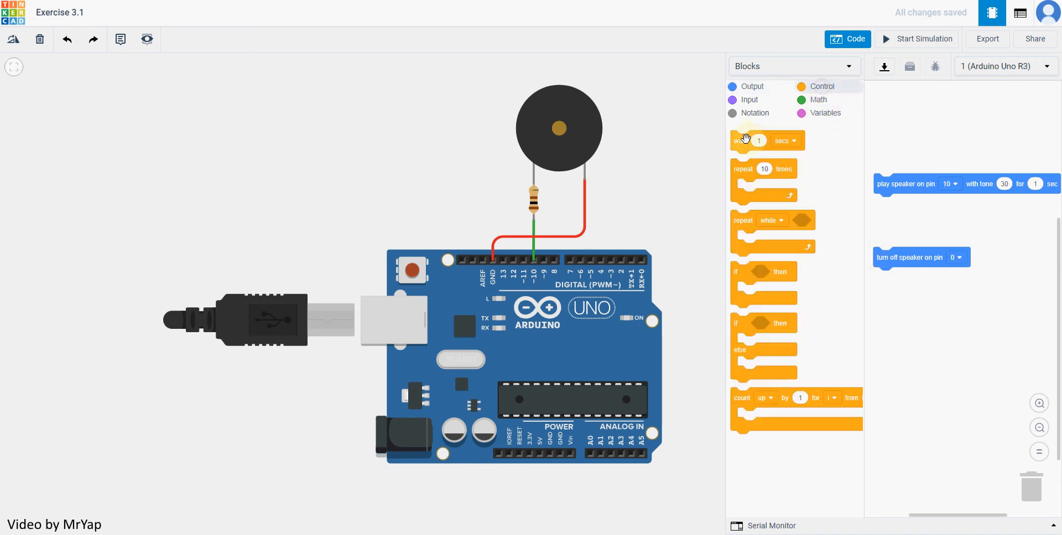
pyautogui.moveTo(745, 140); pyautogui.dragTo(897, 204)
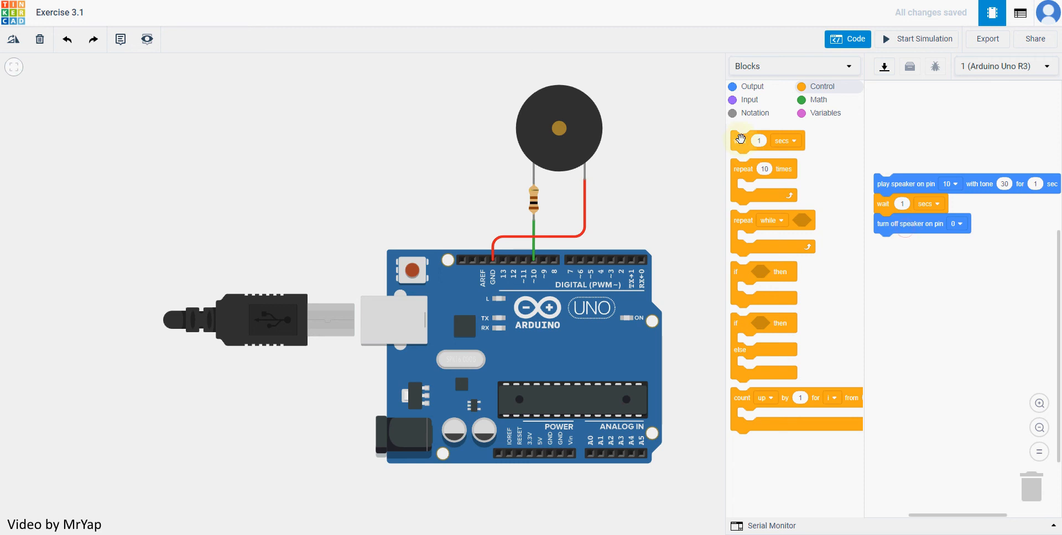
pyautogui.moveTo(759, 140); pyautogui.dragTo(907, 252)
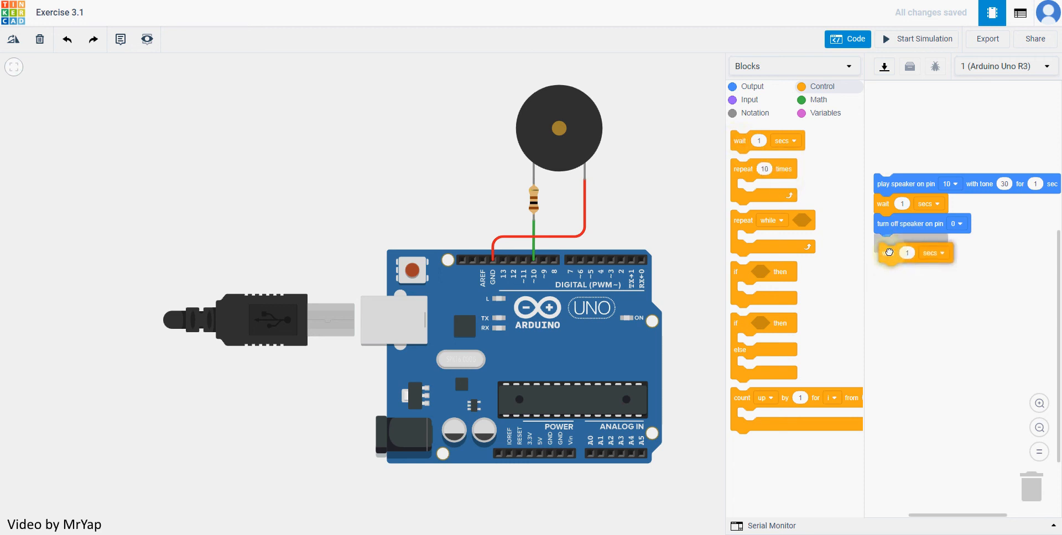
pyautogui.moveTo(908, 253); pyautogui.dragTo(908, 243)
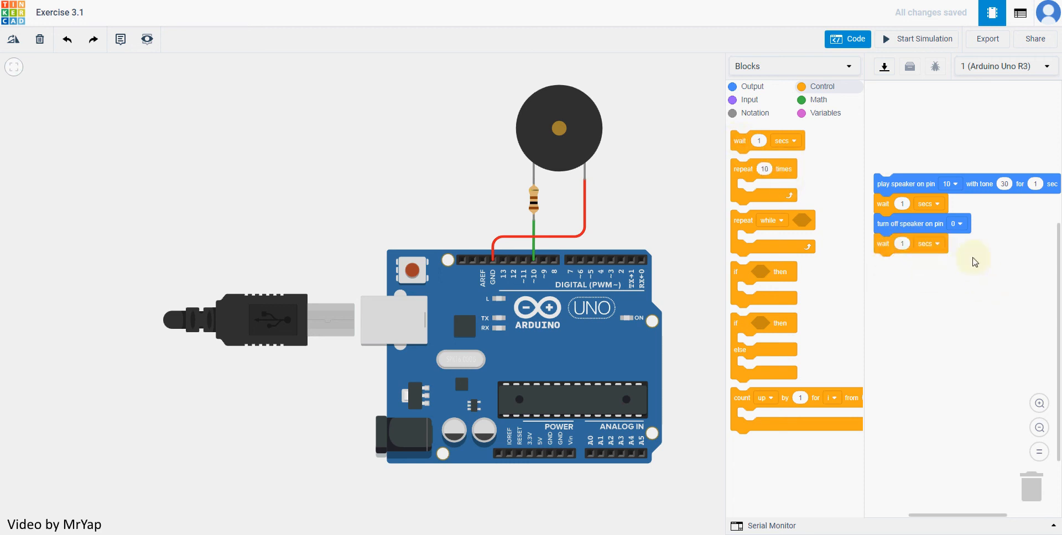
pyautogui.click(923, 40)
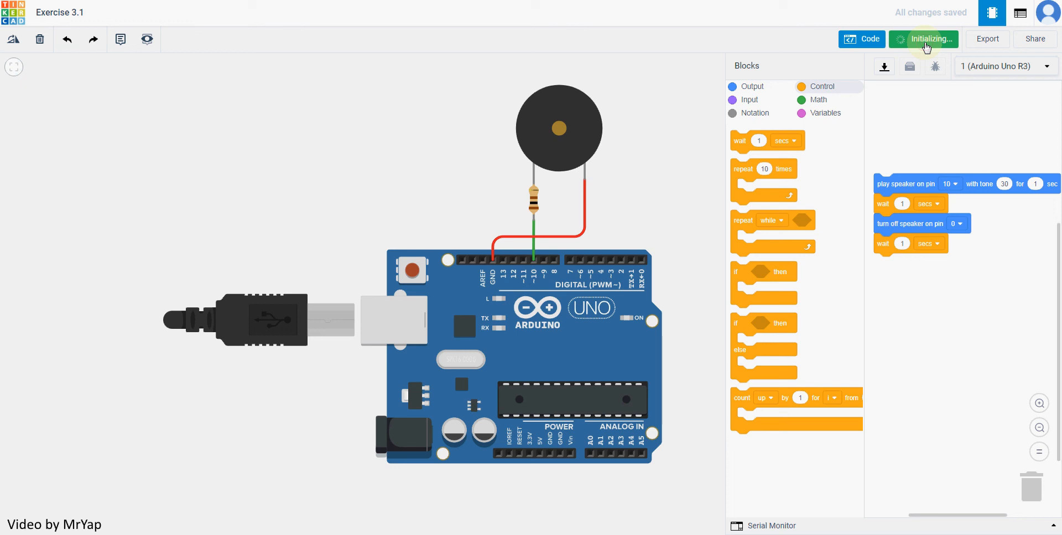
pyautogui.click(926, 39)
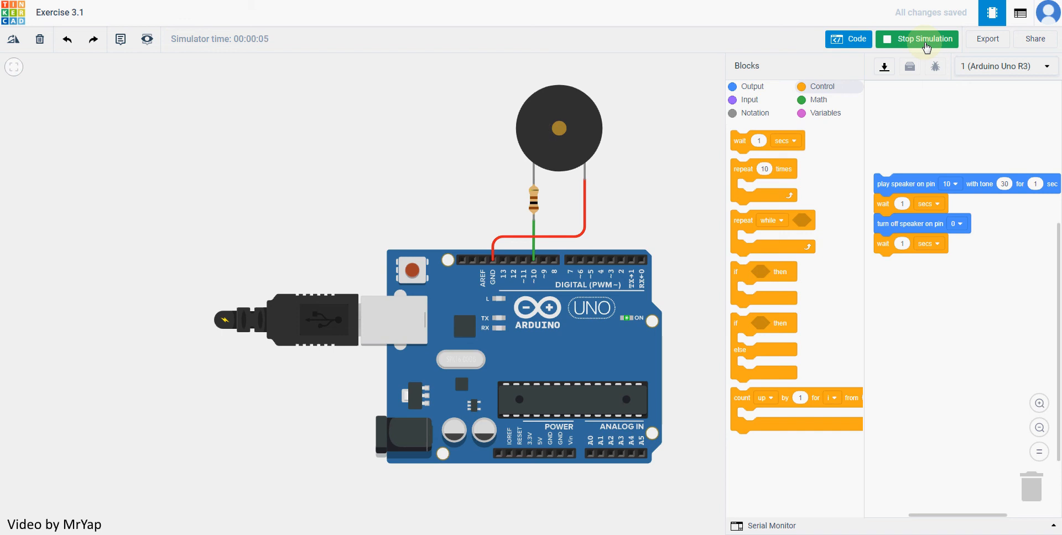
# Step: Change the speaker tone to 60, then run and stop the simulation
pyautogui.click(926, 39)
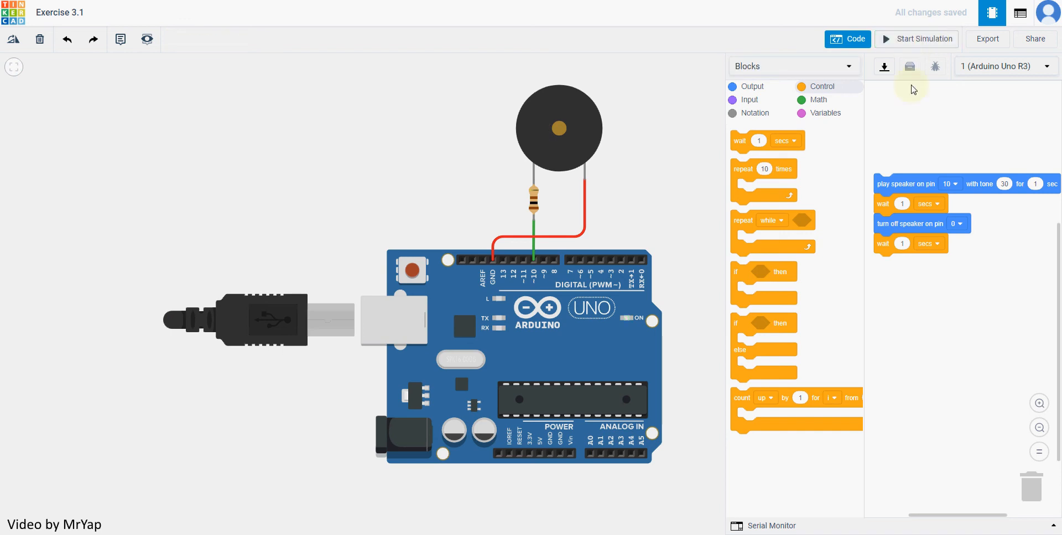
pyautogui.click(1004, 183)
pyautogui.write('60')
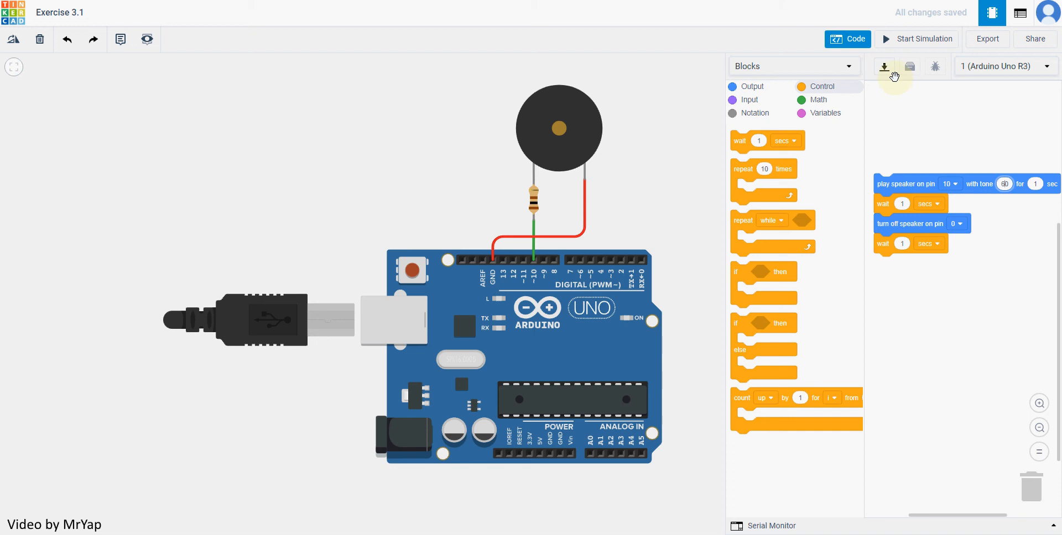
pyautogui.click(923, 39)
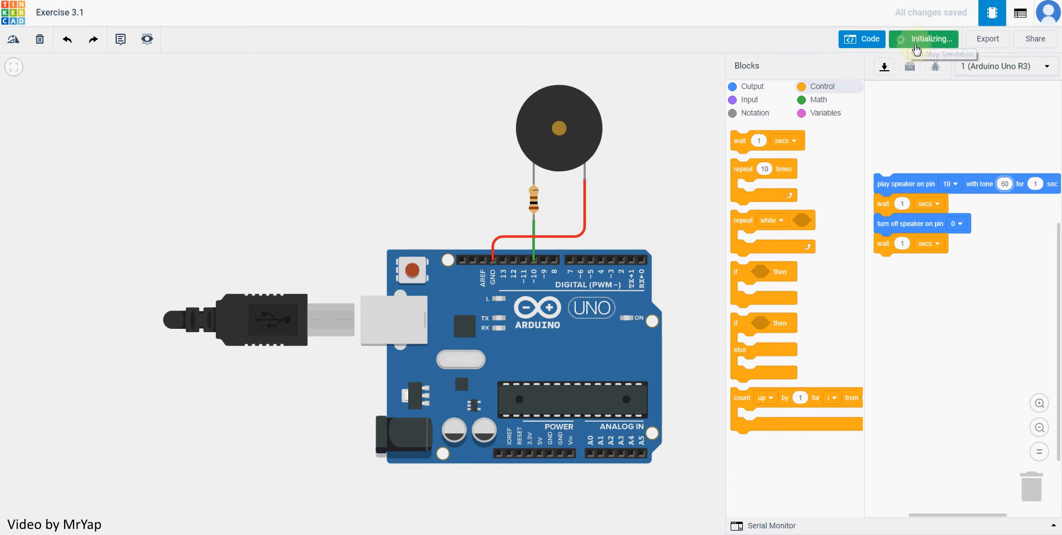
pyautogui.click(924, 39)
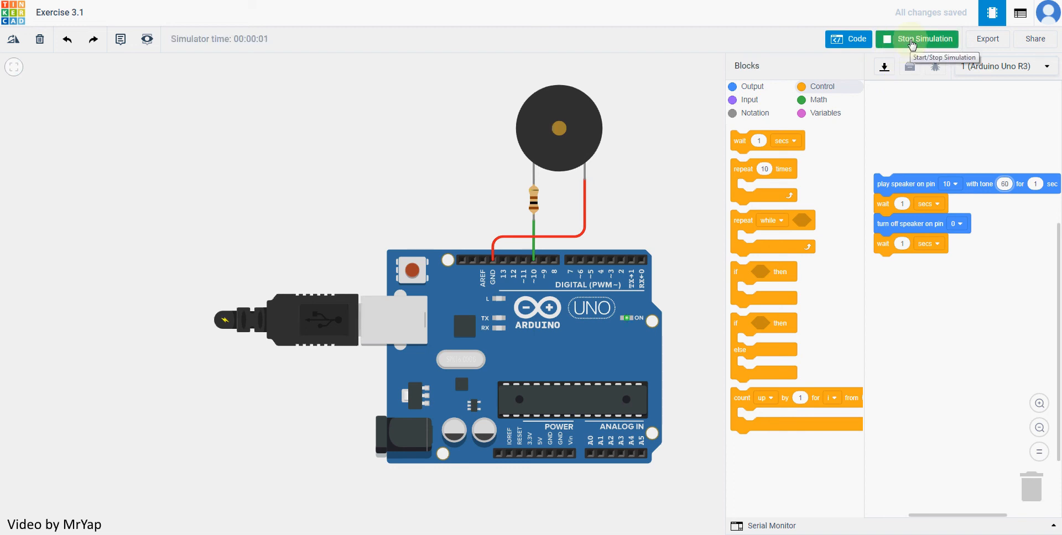
pyautogui.click(915, 39)
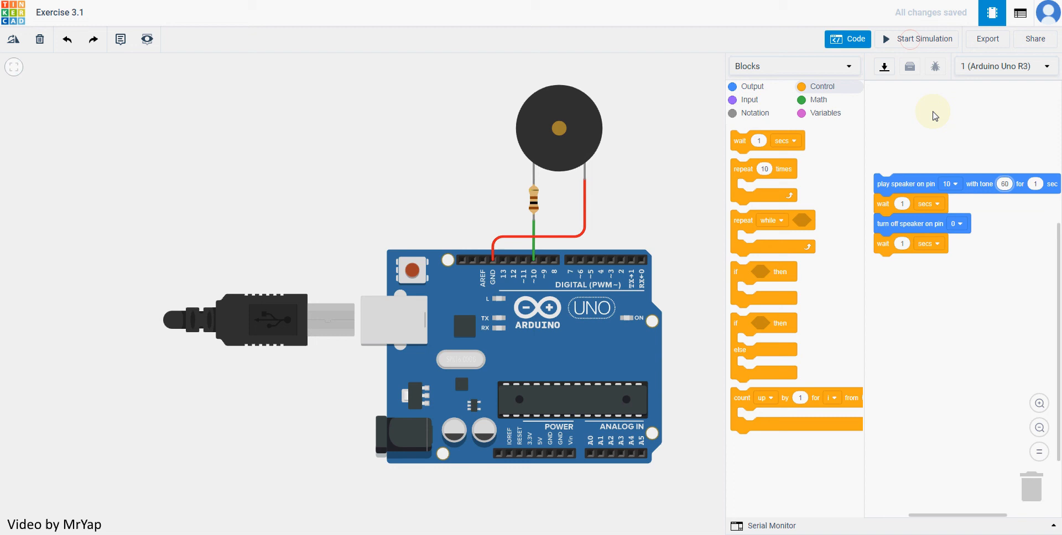
pyautogui.moveTo(916, 111)
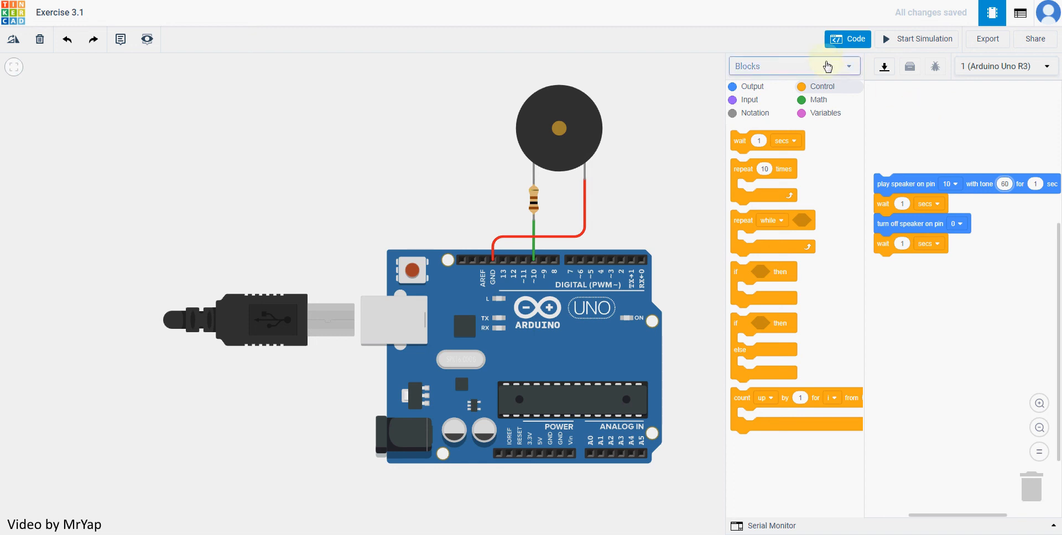
# Step: Switch the code editor to Blocks + Text mode
pyautogui.click(848, 66)
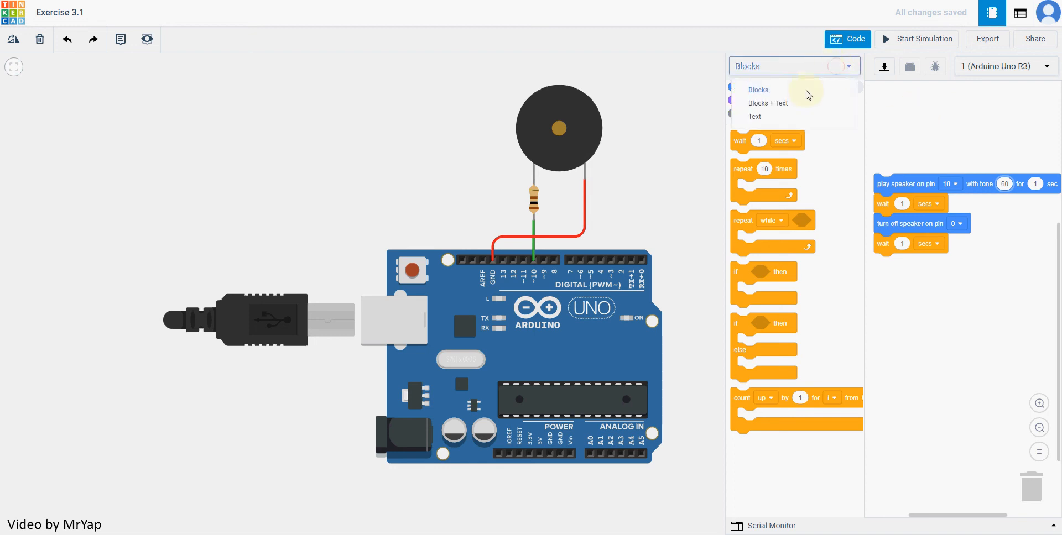
pyautogui.moveTo(776, 106)
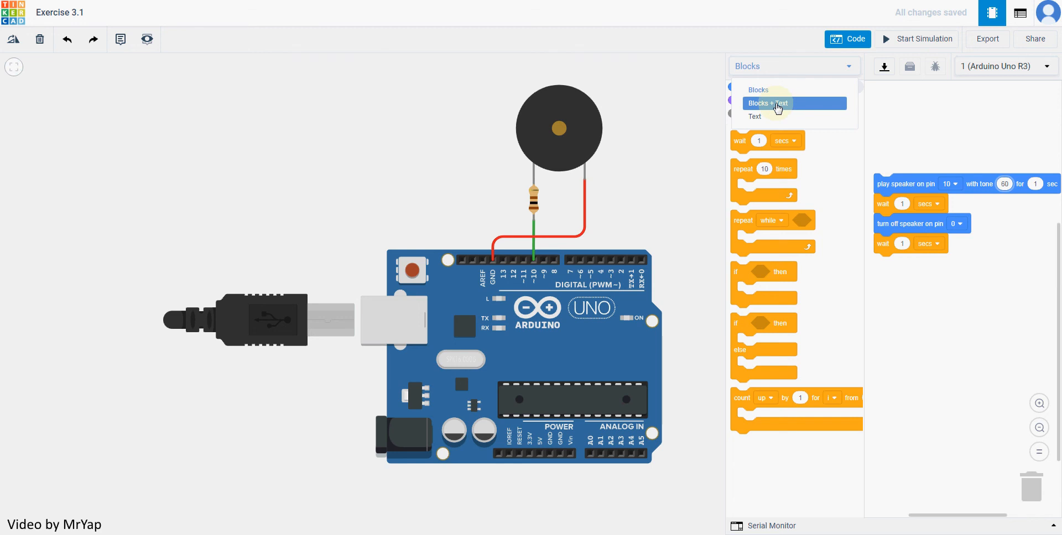
pyautogui.click(767, 103)
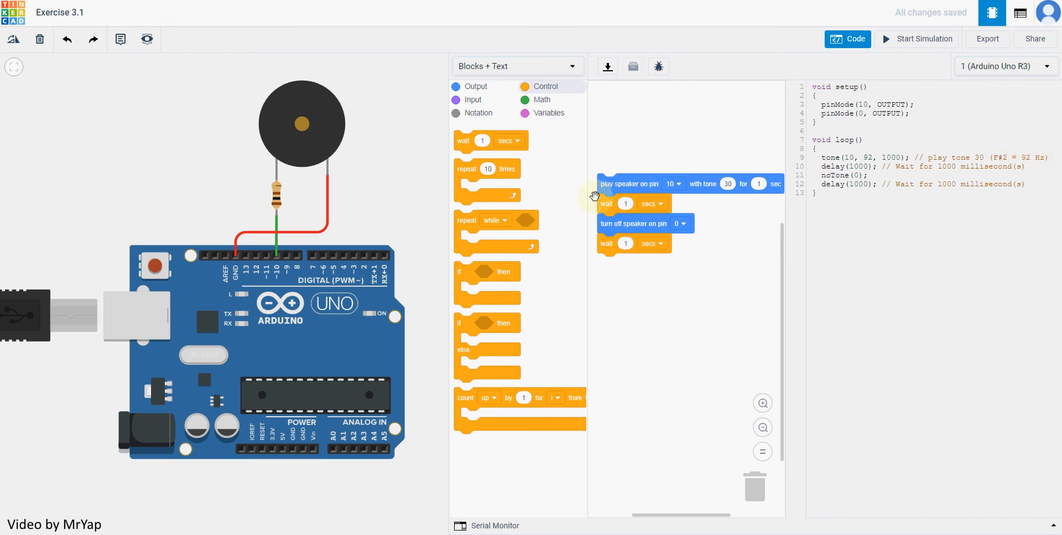
# Step: Duplicate the play-speaker and wait pair below the first, set tone 50, and start the simulation
pyautogui.moveTo(633, 224); pyautogui.dragTo(655, 325)
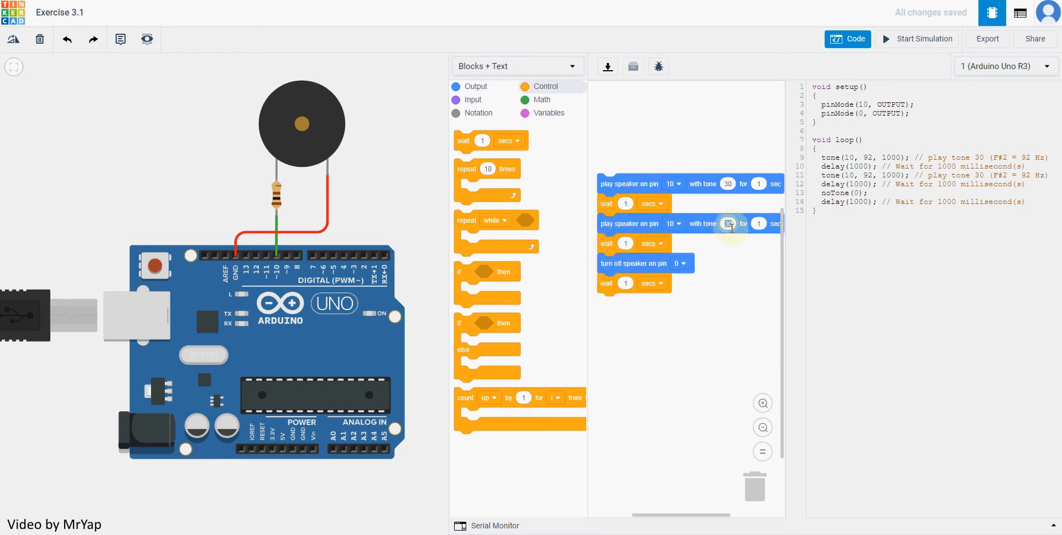
pyautogui.write('50')
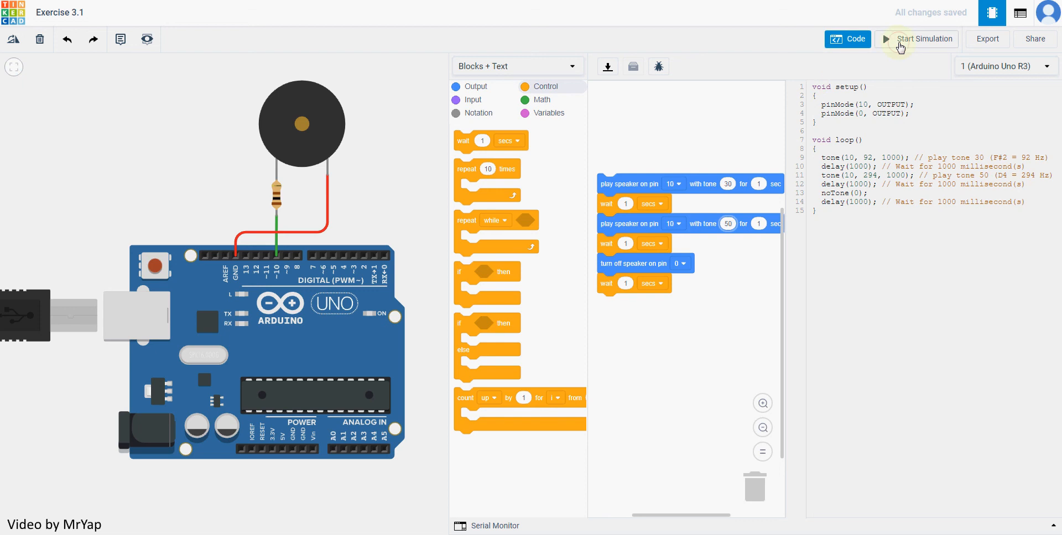
pyautogui.click(917, 39)
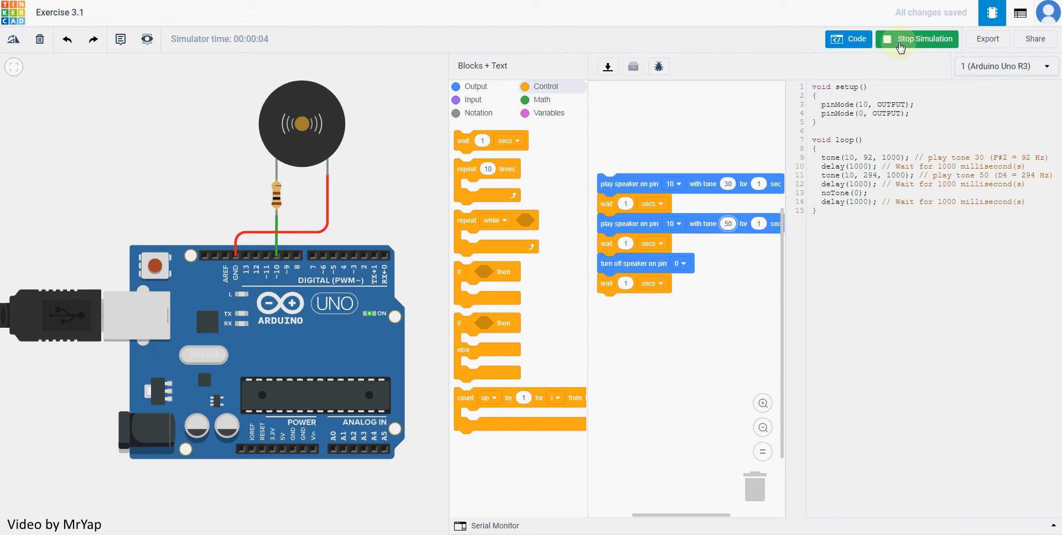
# Step: Stop the simulation and trash the turn-off-speaker block with its trailing wait
pyautogui.click(918, 39)
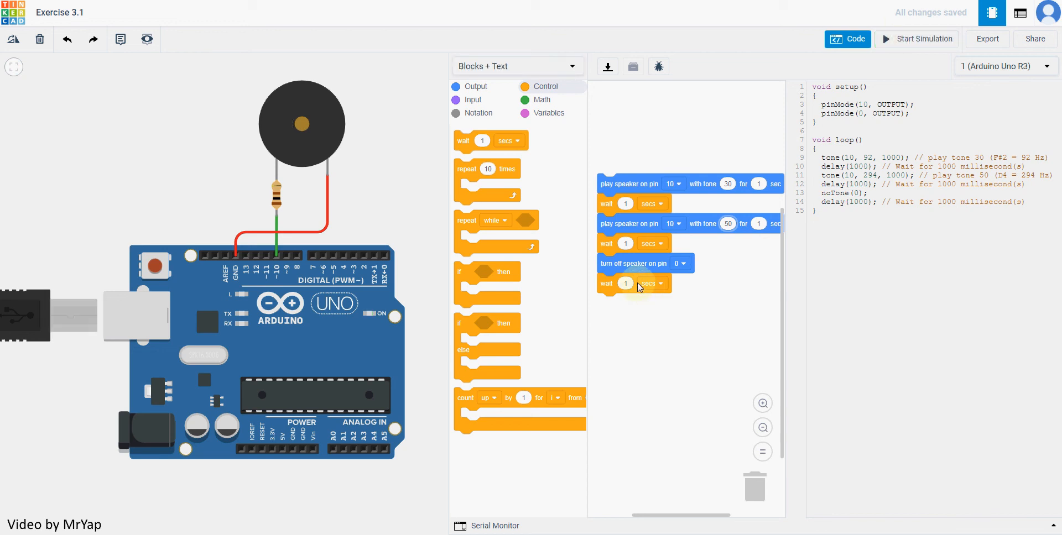
pyautogui.moveTo(626, 263)
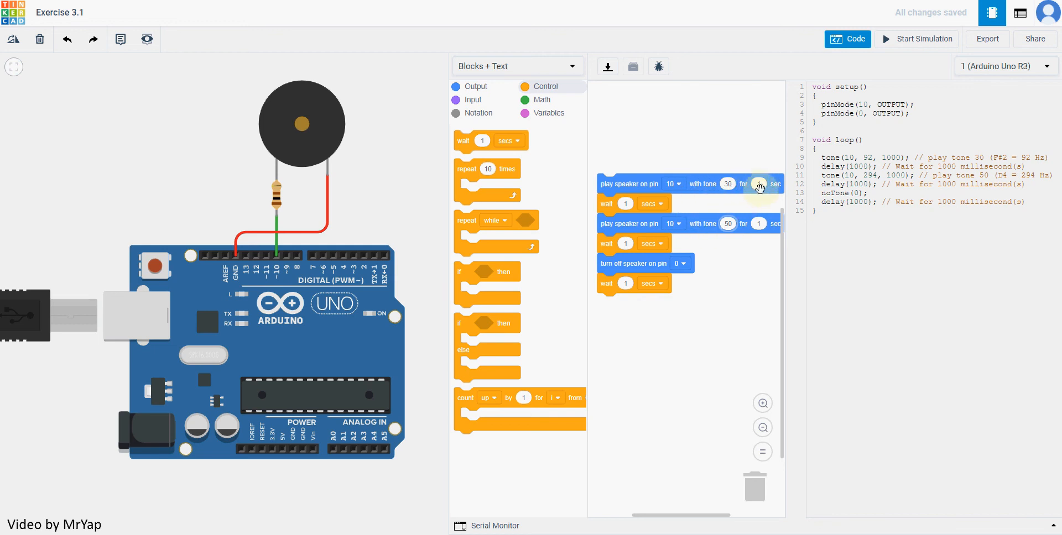
pyautogui.moveTo(694, 210)
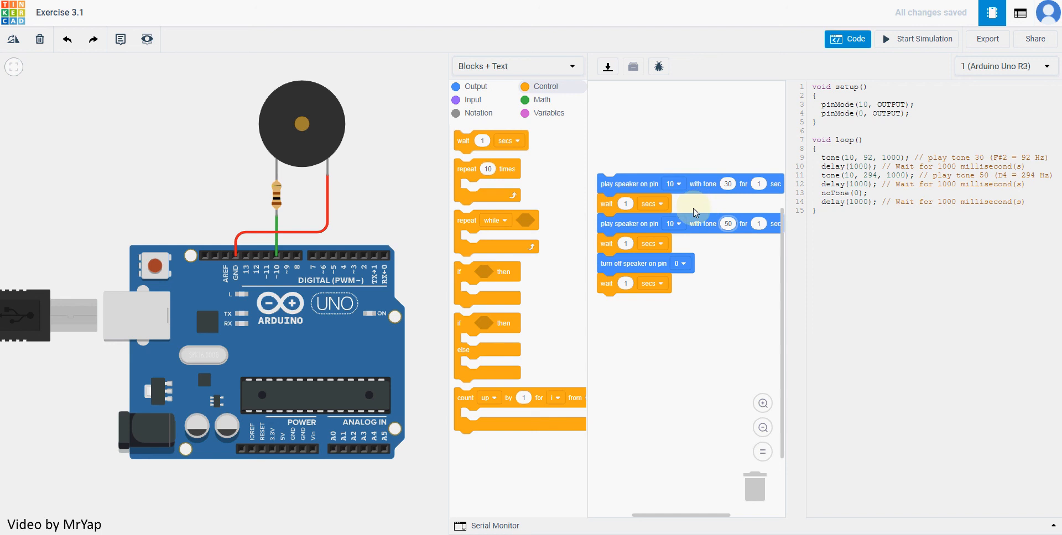
pyautogui.moveTo(691, 196)
pyautogui.write('2')
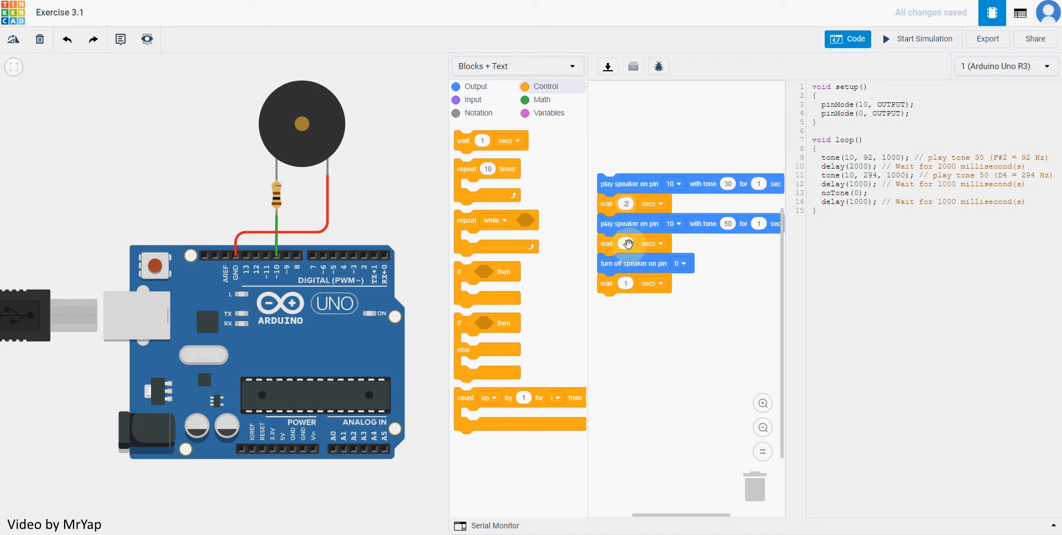
pyautogui.moveTo(633, 263); pyautogui.dragTo(655, 355)
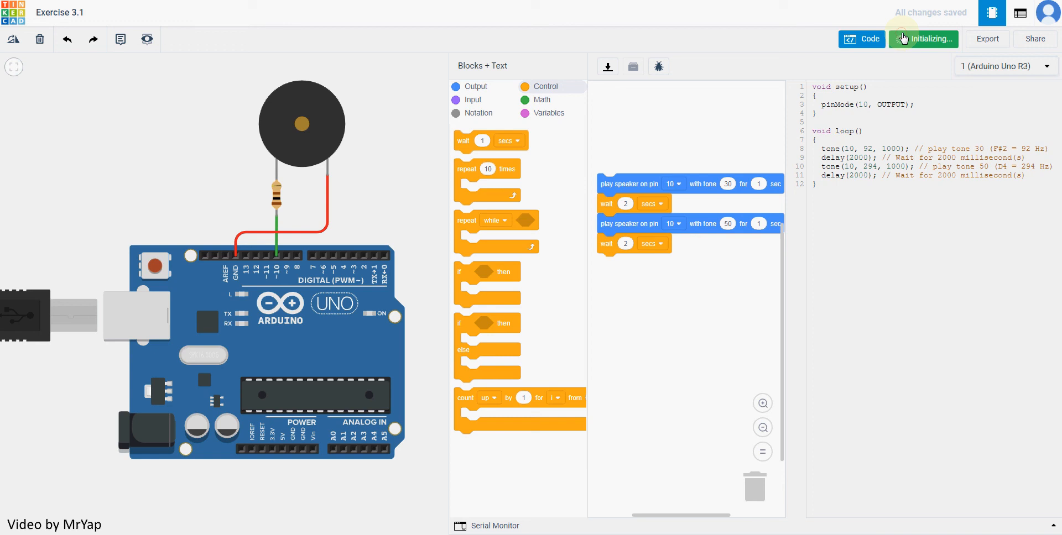
pyautogui.click(904, 38)
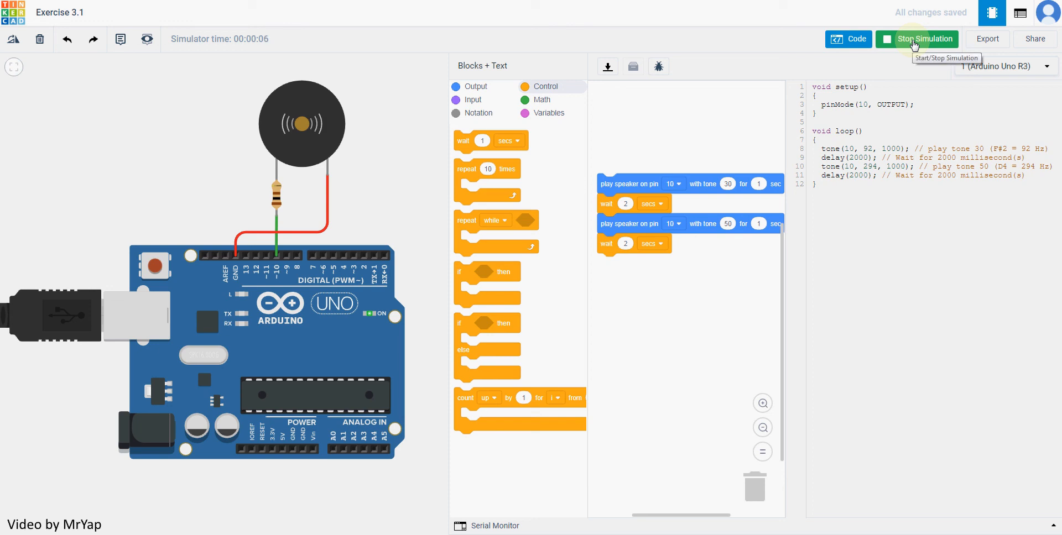
pyautogui.click(917, 39)
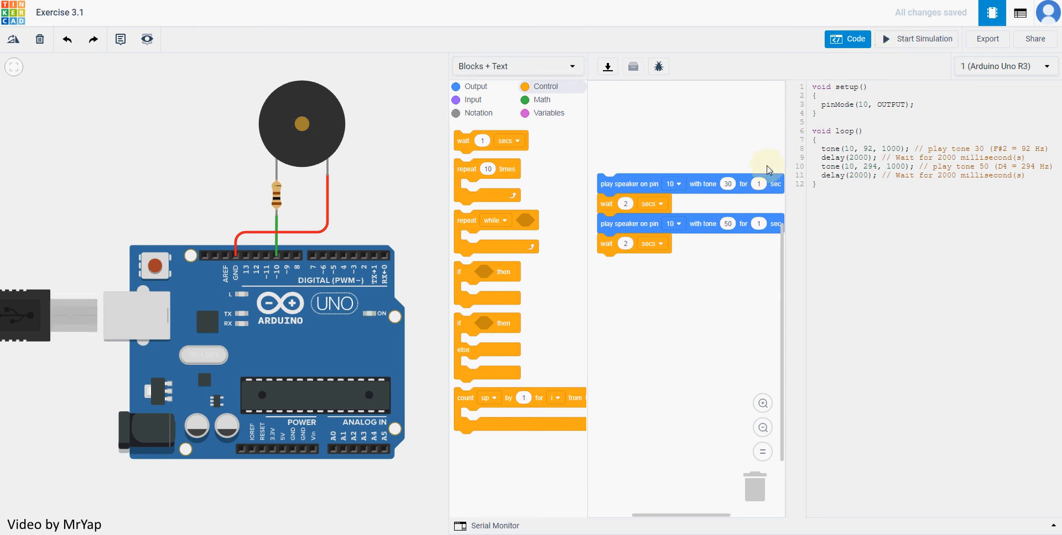
pyautogui.moveTo(640, 186)
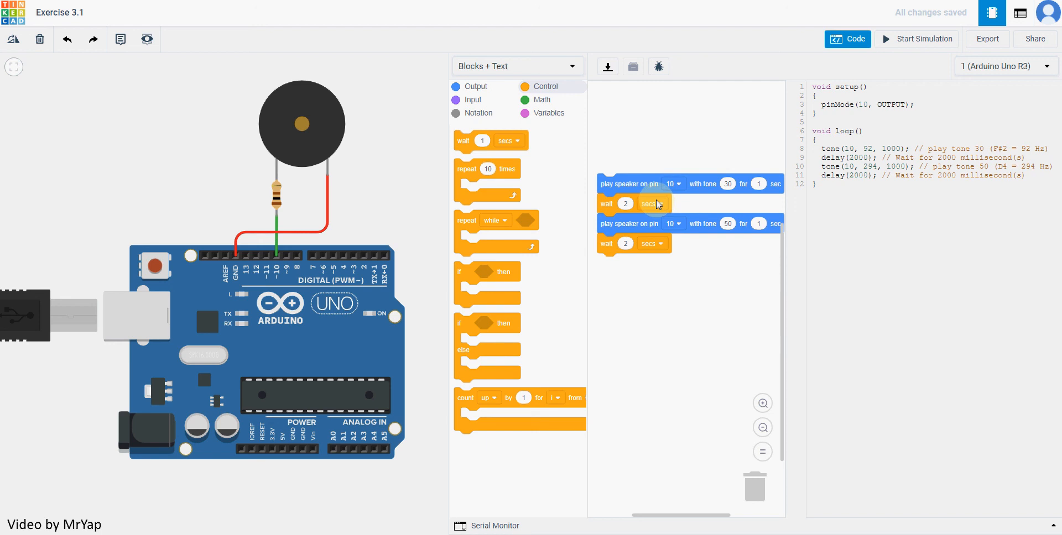
pyautogui.moveTo(638, 198)
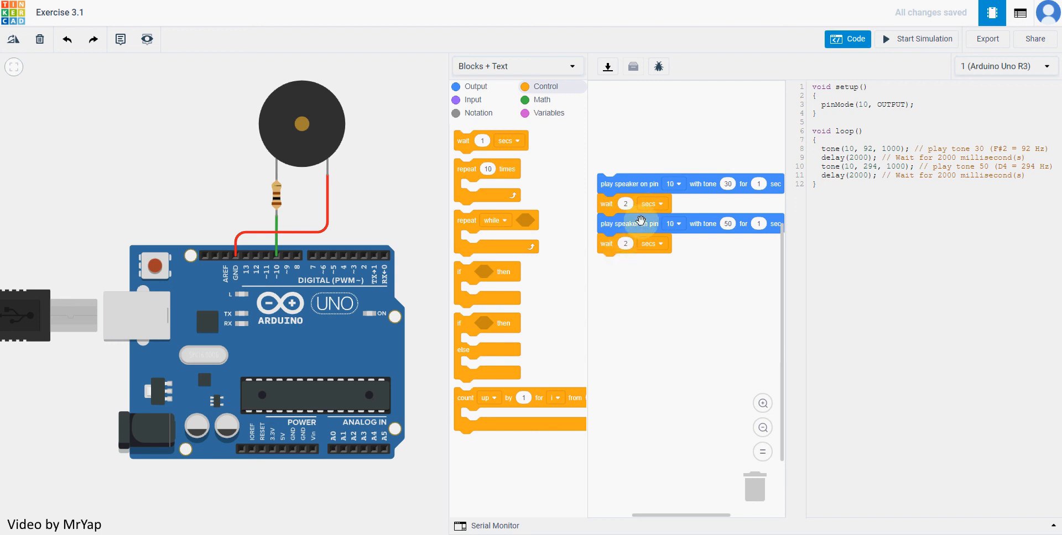
pyautogui.moveTo(636, 211)
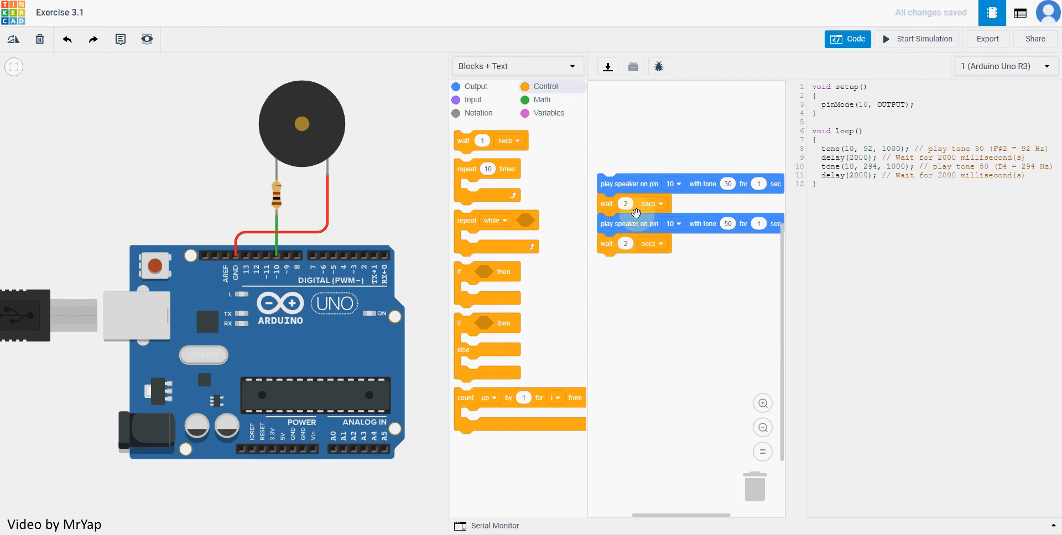
pyautogui.moveTo(808, 185)
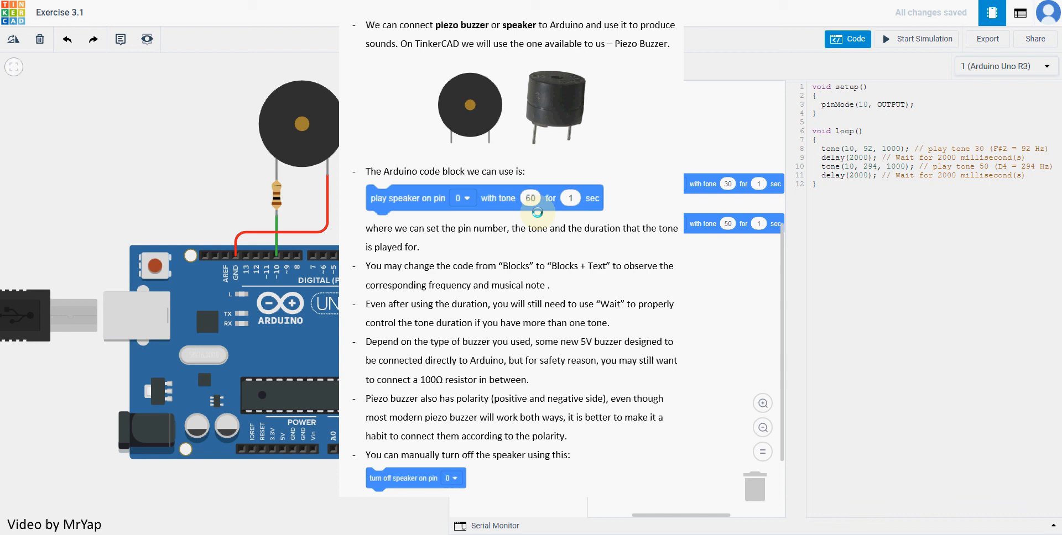
pyautogui.moveTo(597, 311)
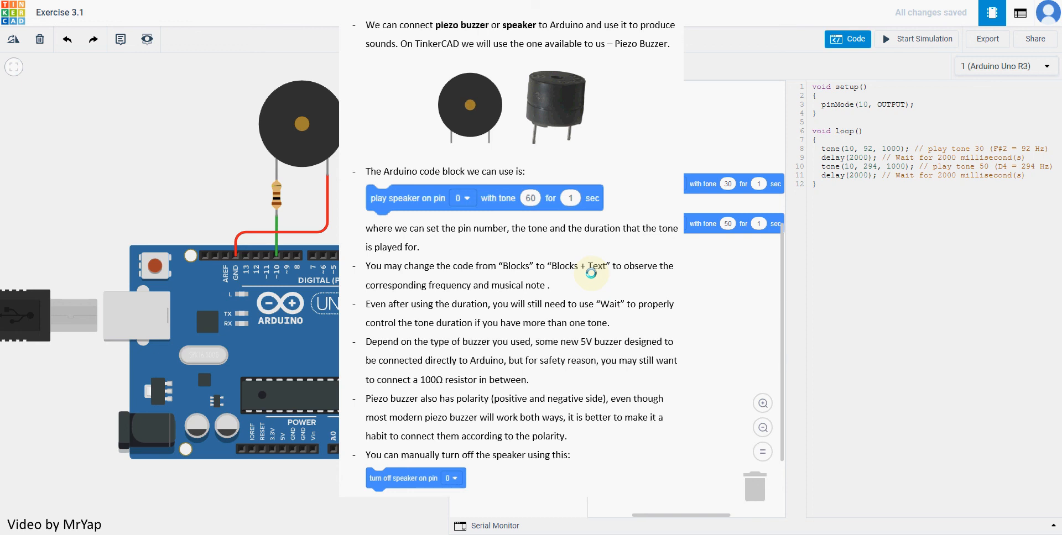
pyautogui.moveTo(469, 375)
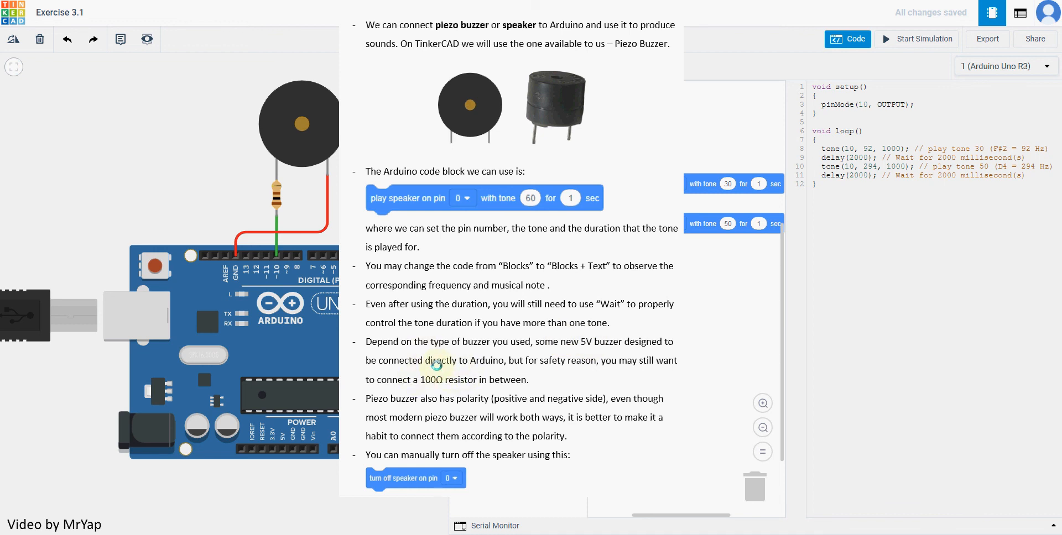
pyautogui.moveTo(536, 367)
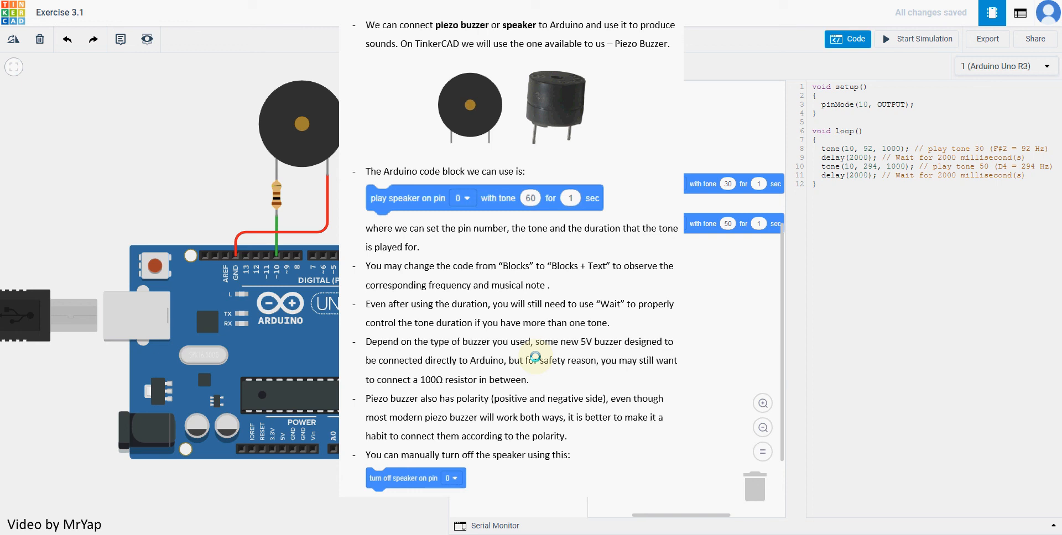
pyautogui.moveTo(535, 362)
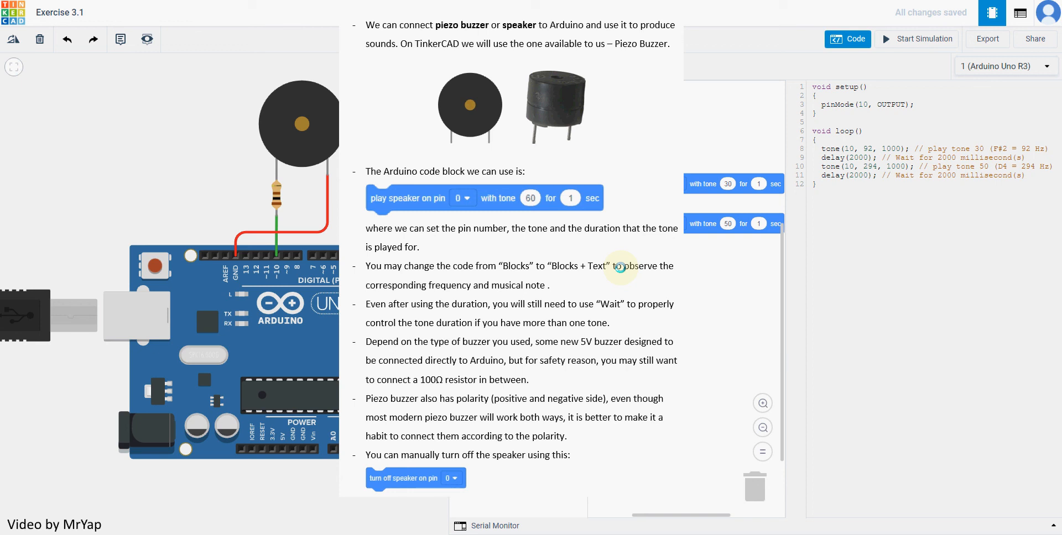
pyautogui.moveTo(429, 514)
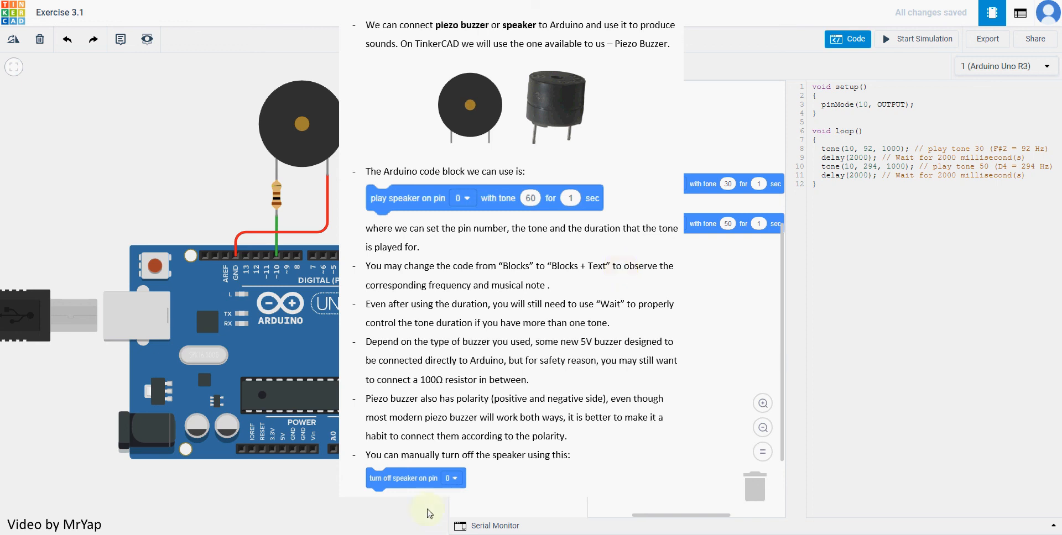